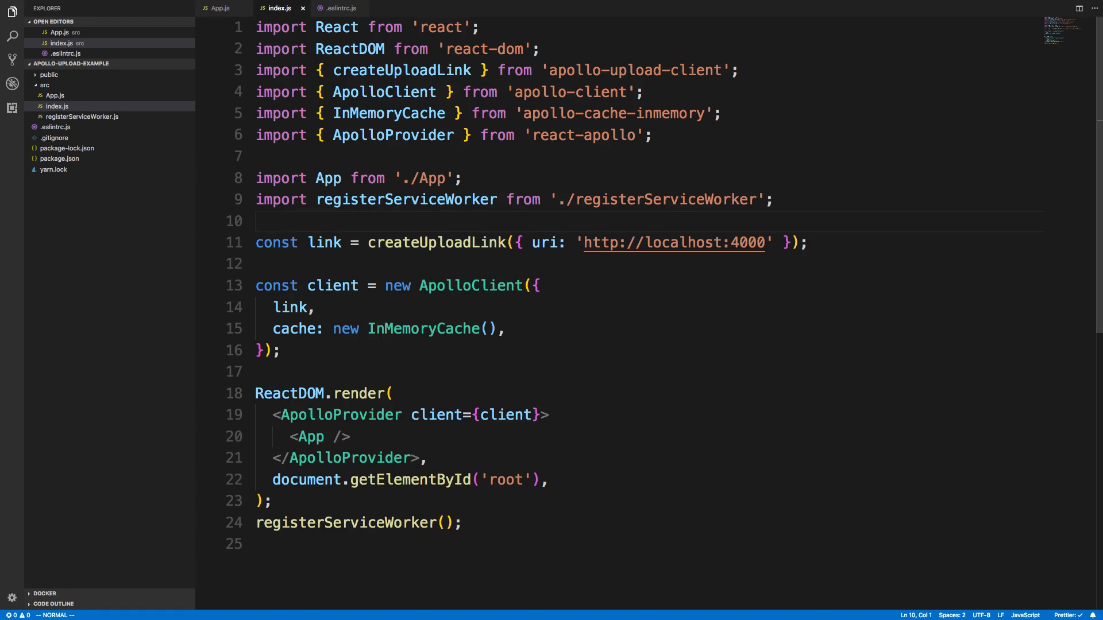
pyautogui.moveTo(345, 248)
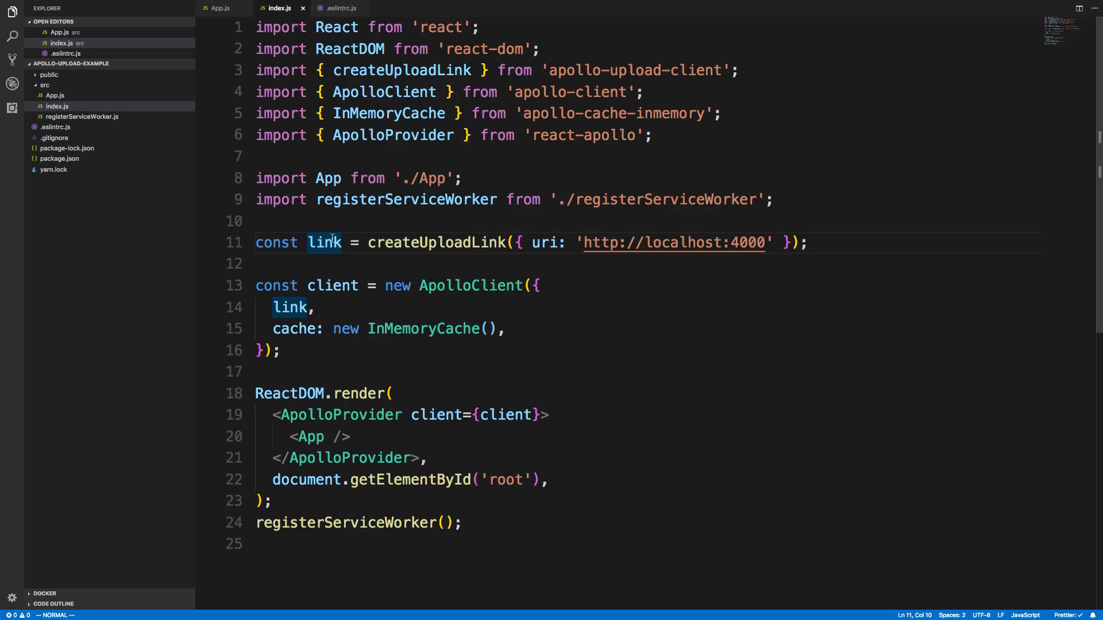
# Bring up client App.js with its Apollo link, upload mutation and Dropzone component.
pyautogui.click(470, 285)
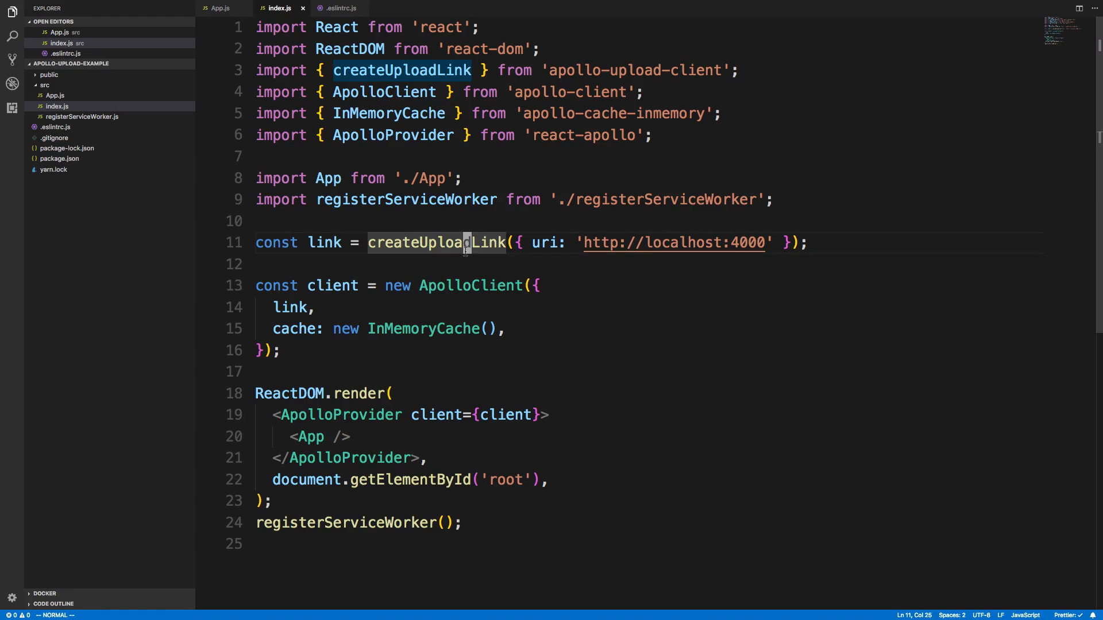
pyautogui.moveTo(575, 406)
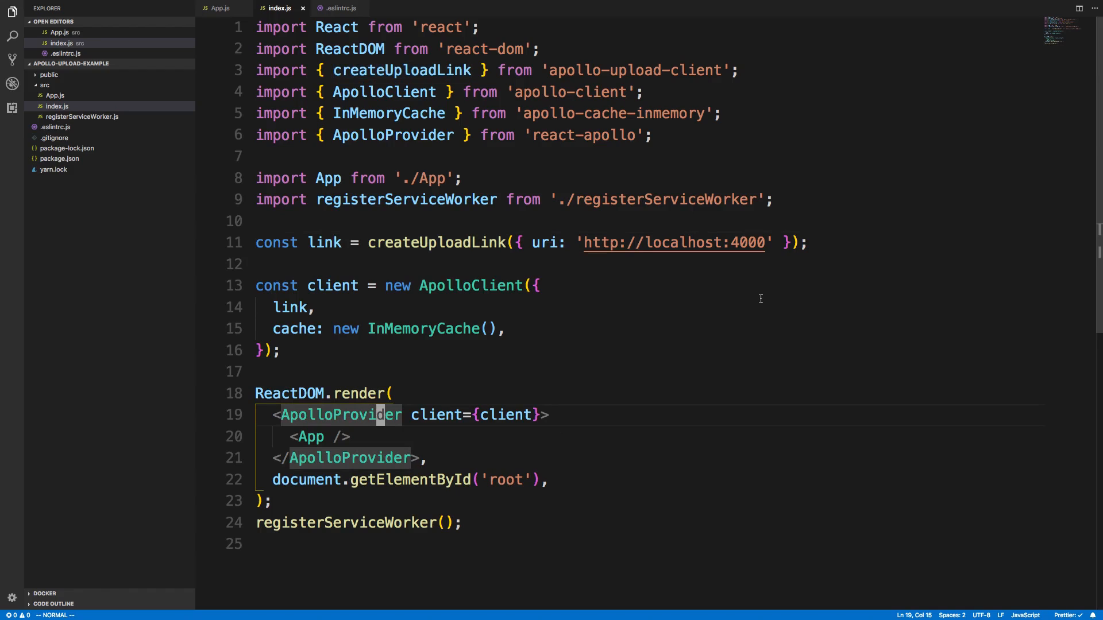
pyautogui.moveTo(325, 444)
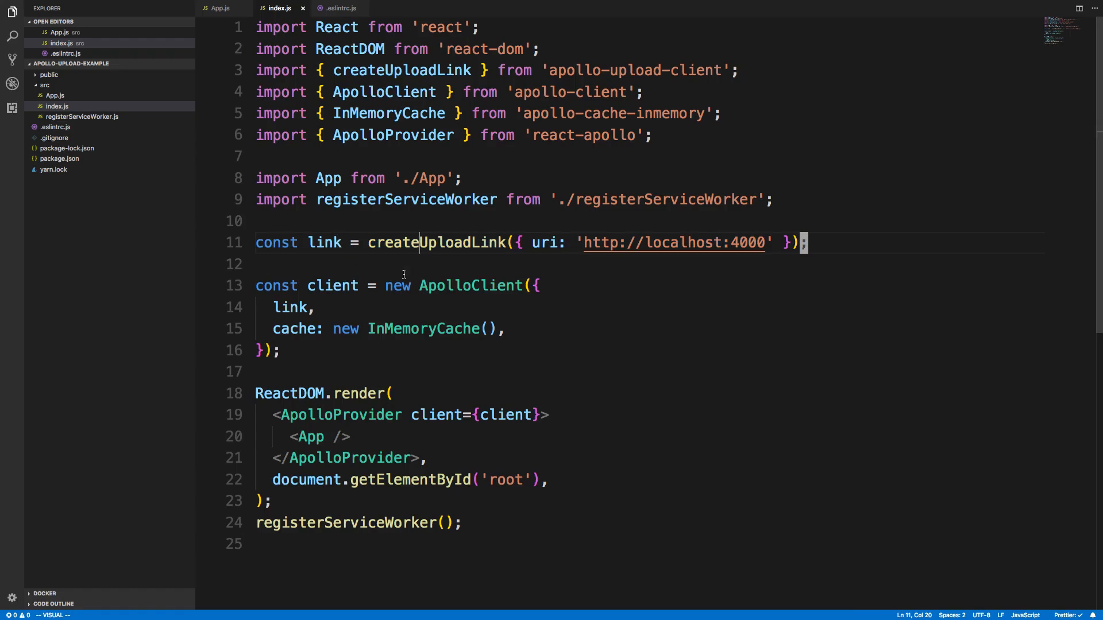
pyautogui.press('Escape')
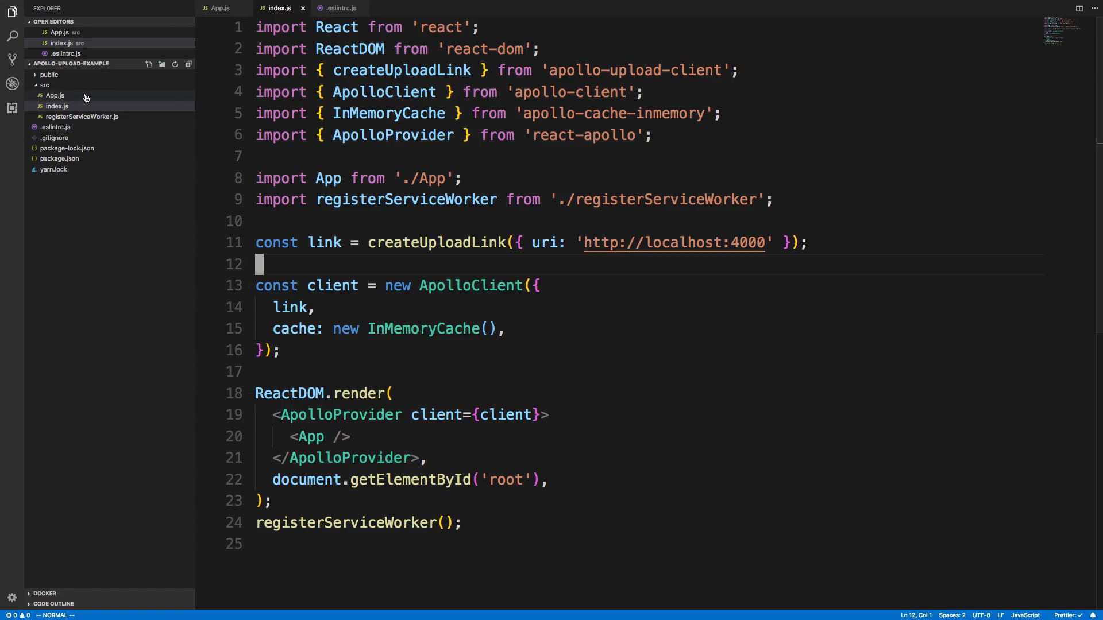
pyautogui.click(222, 8)
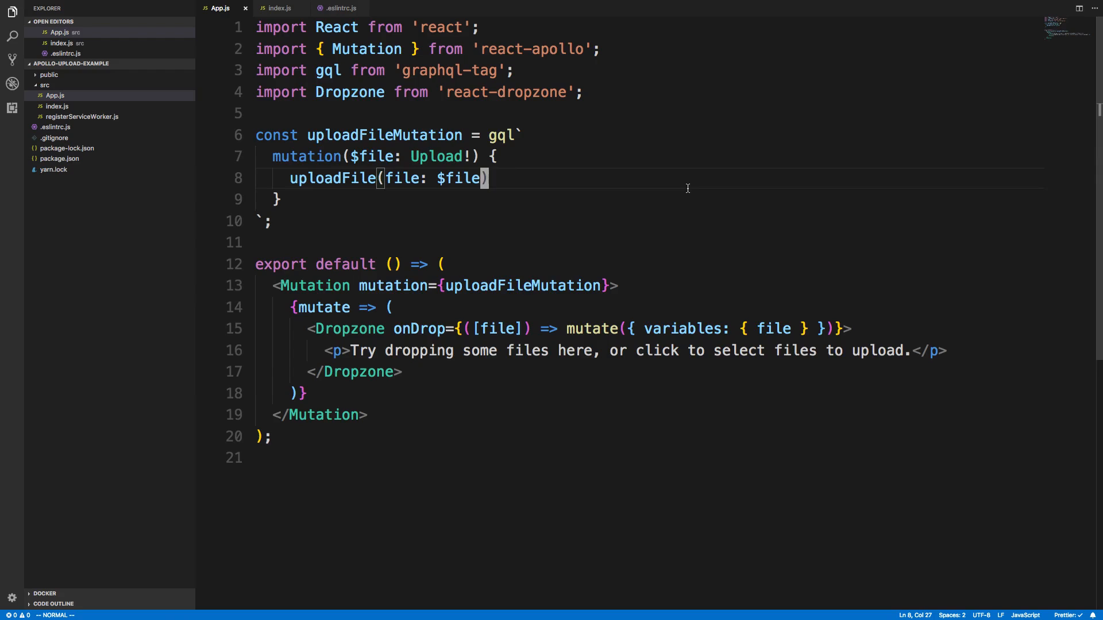
pyautogui.click(239, 13)
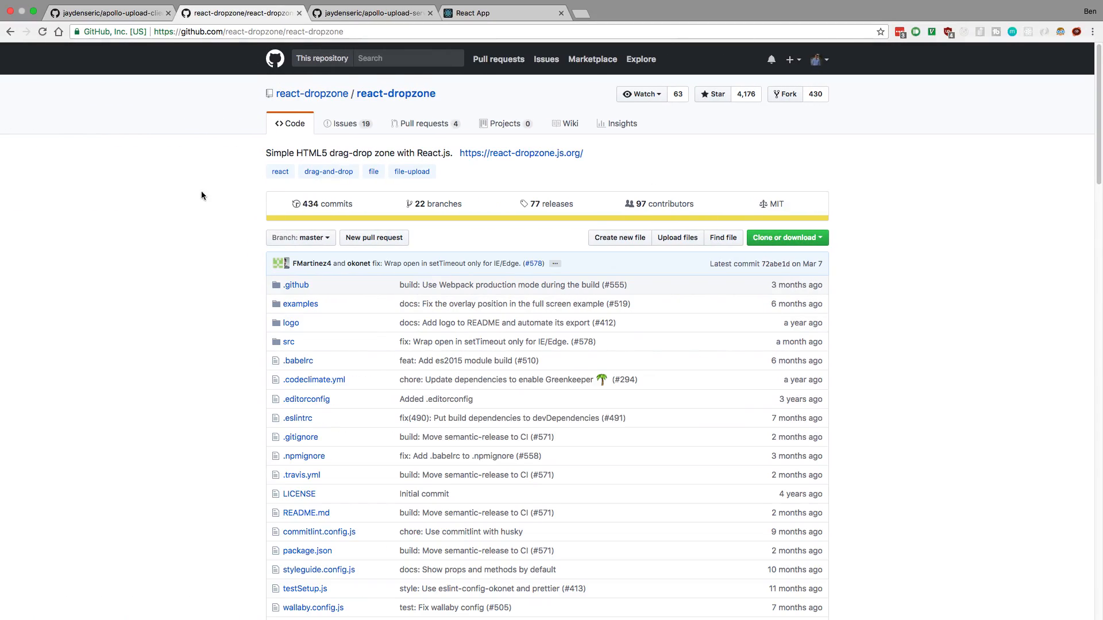
pyautogui.moveTo(125, 340)
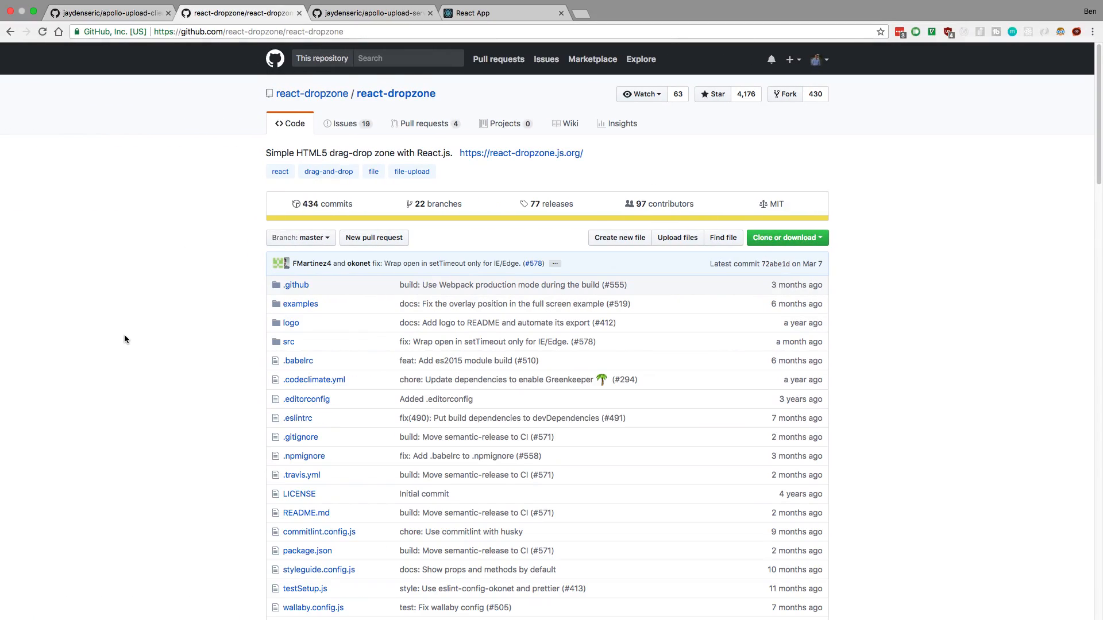
pyautogui.moveTo(179, 426)
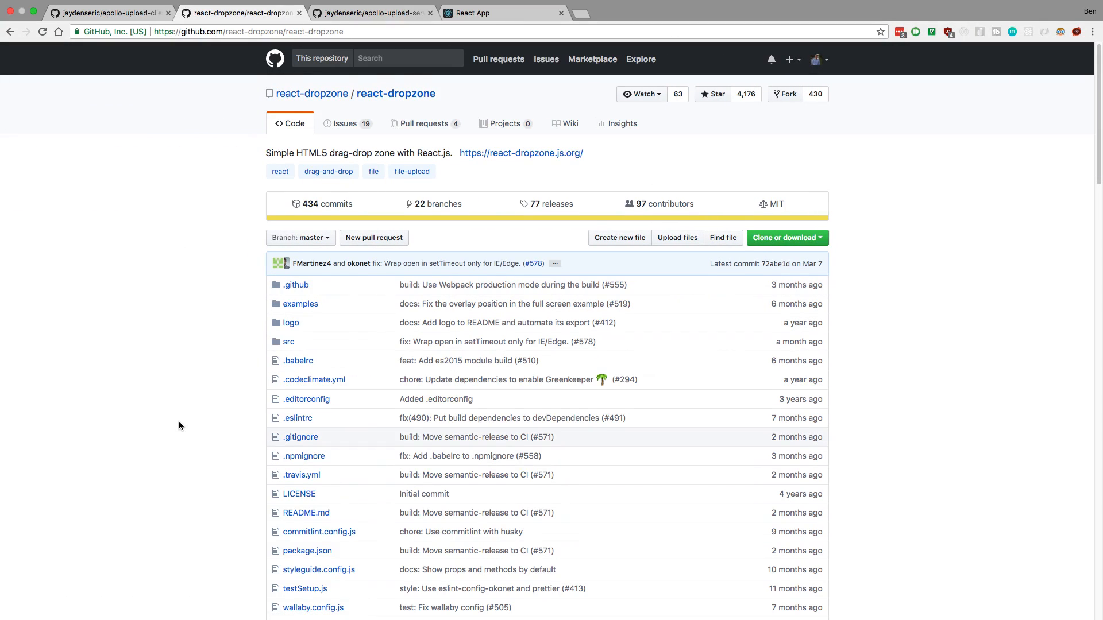
# Skim the react-dropzone readme, then go to the localhost:3000 React App upload page.
pyautogui.scroll(-3)
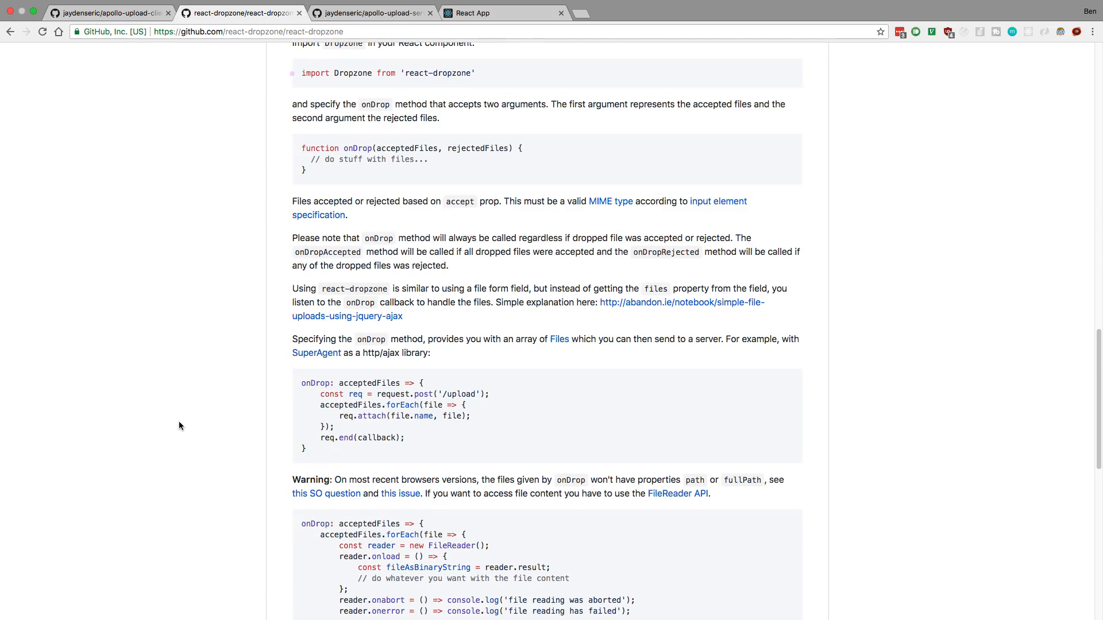
pyautogui.click(503, 12)
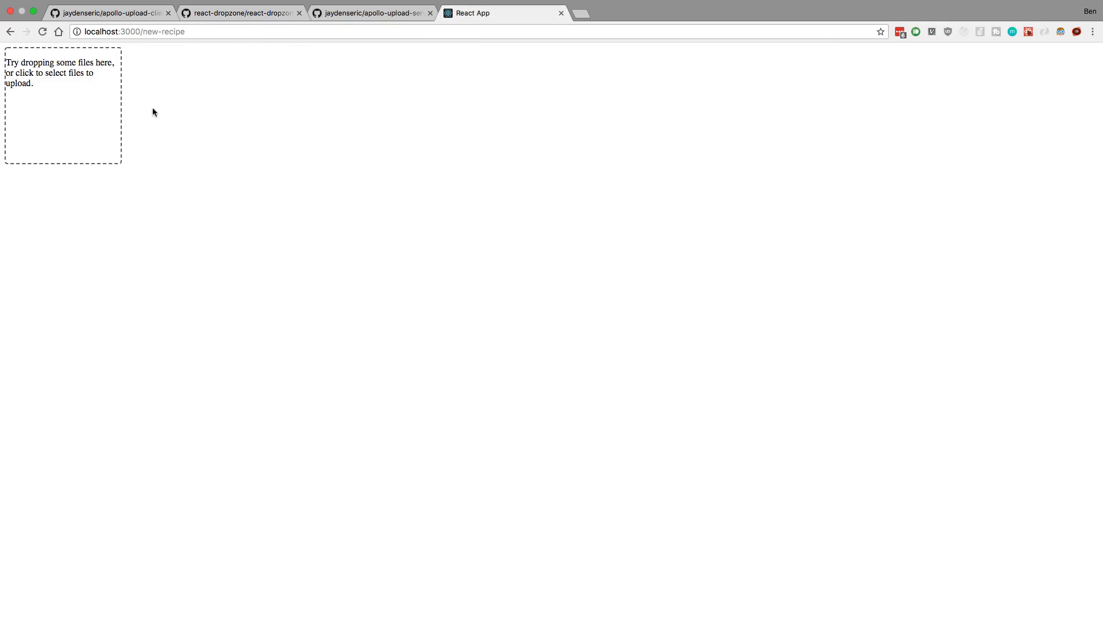
pyautogui.moveTo(119, 174)
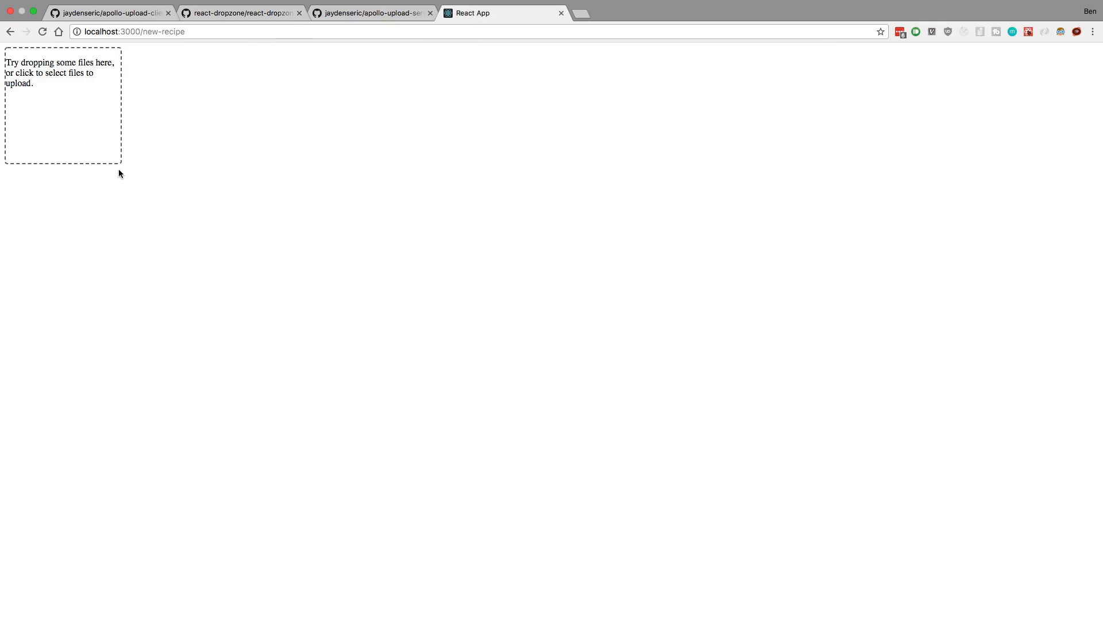
pyautogui.moveTo(127, 130)
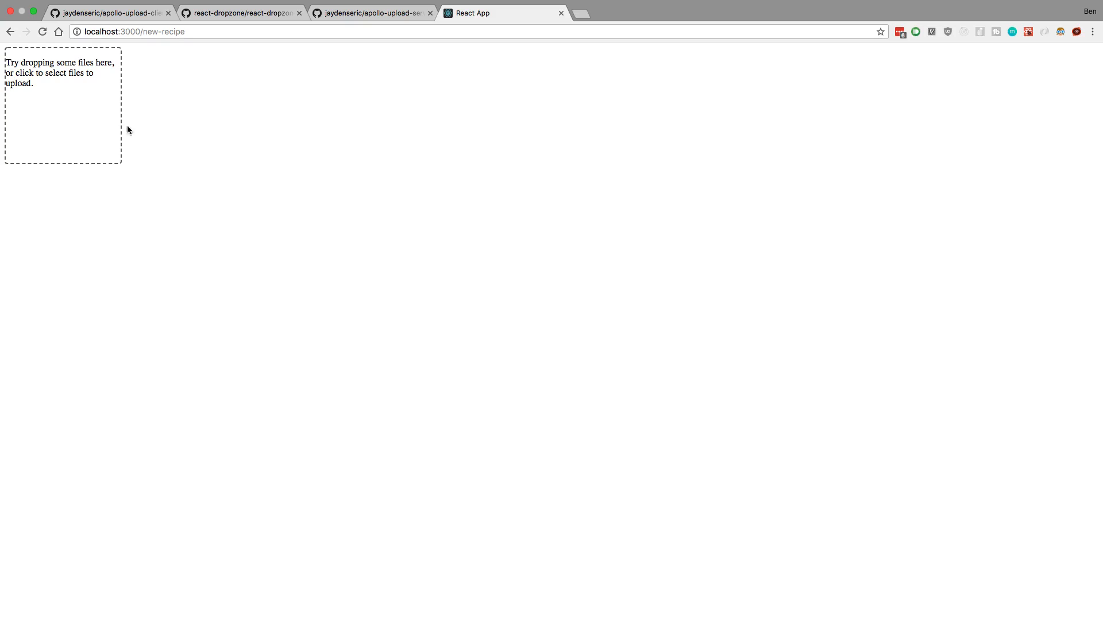
pyautogui.moveTo(101, 146)
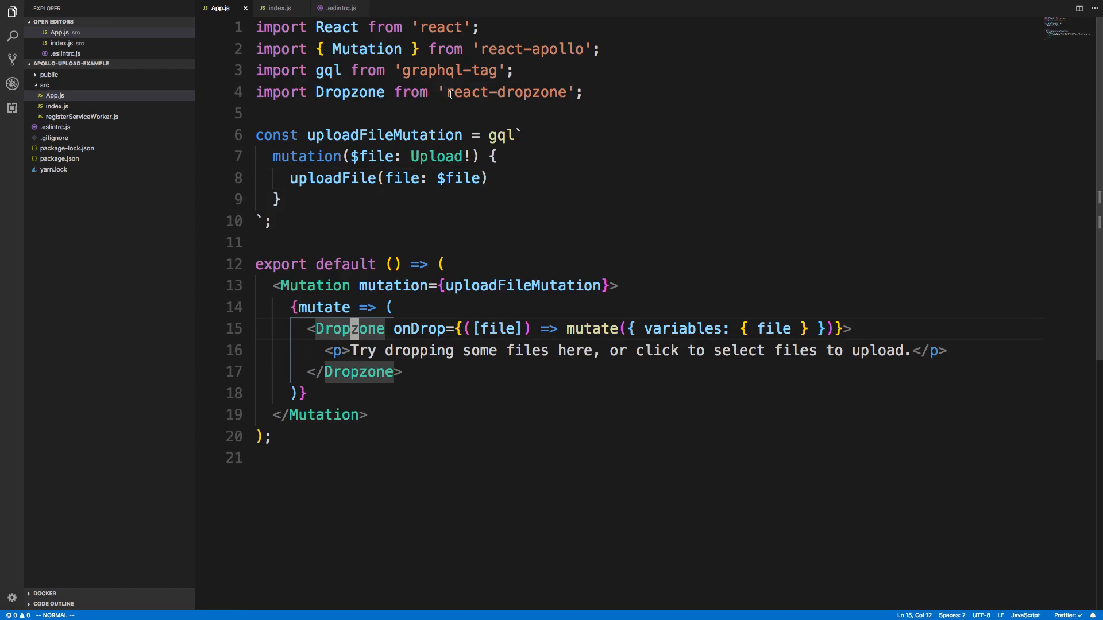
pyautogui.moveTo(506, 92)
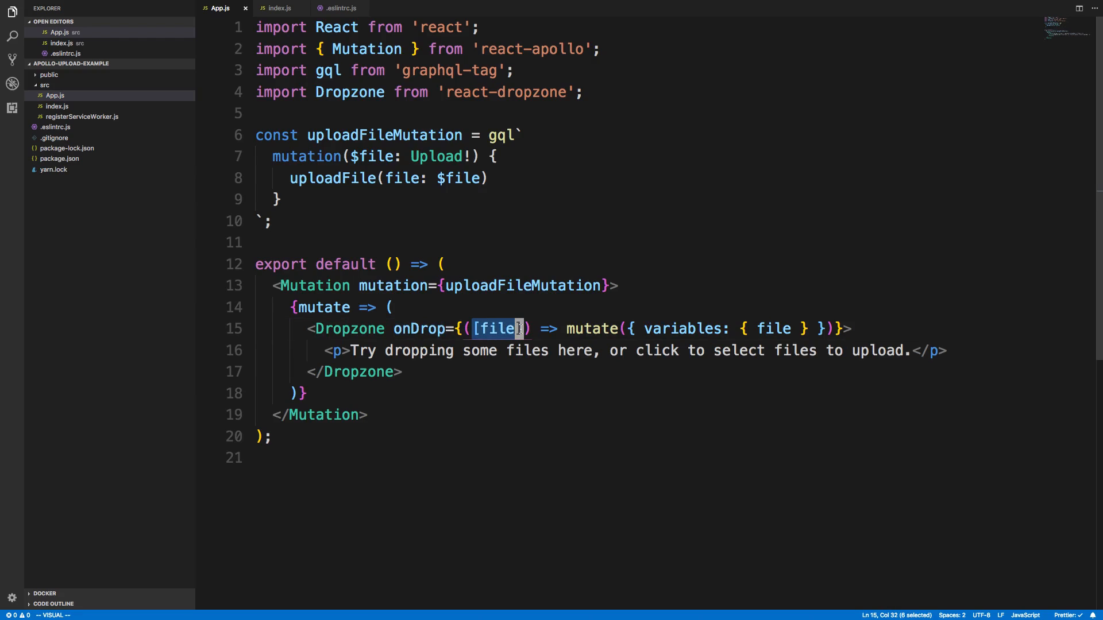
pyautogui.moveTo(535, 429)
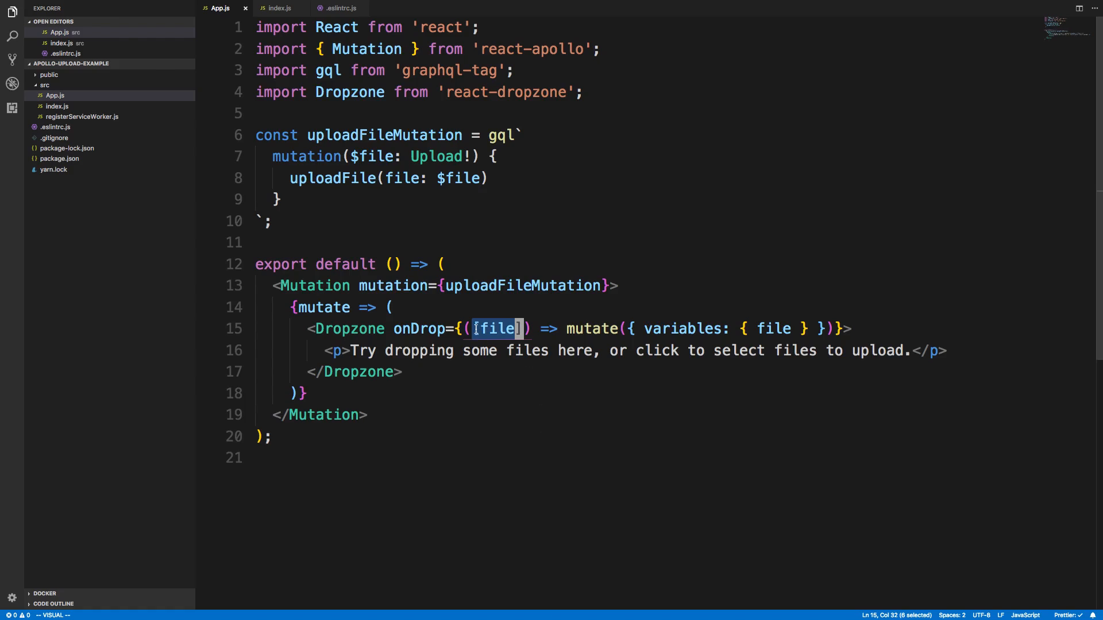
pyautogui.moveTo(496, 328)
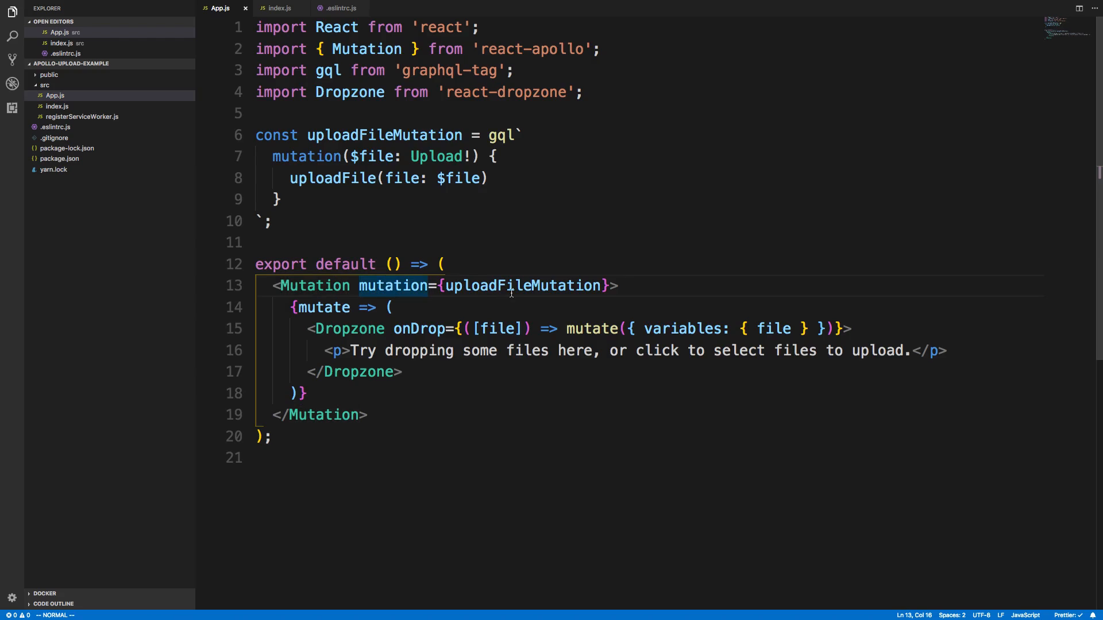
pyautogui.moveTo(511, 285)
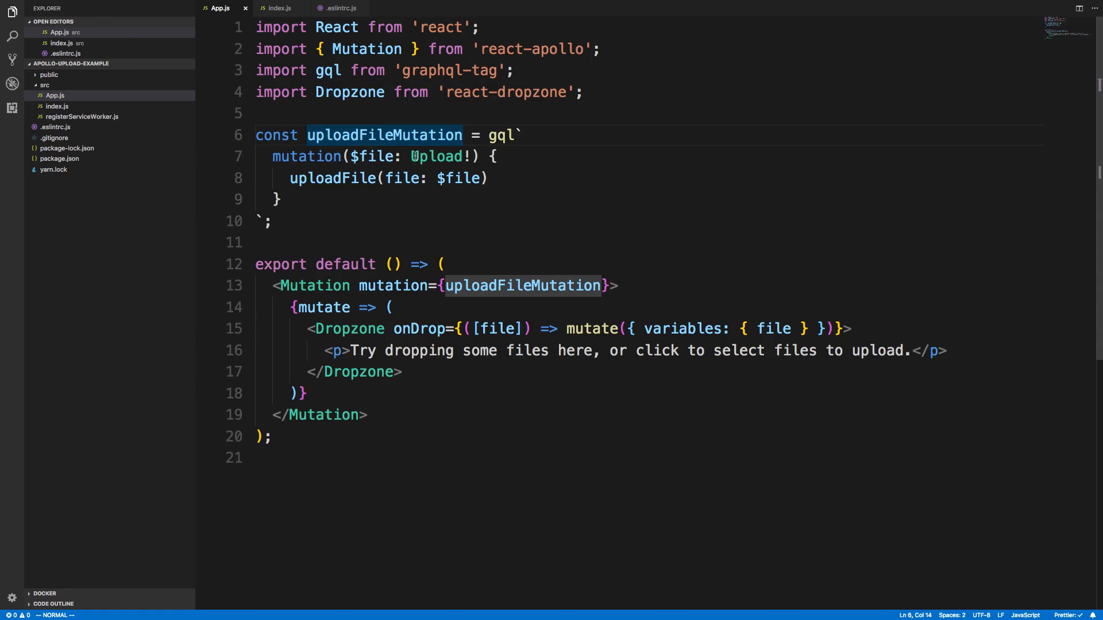
pyautogui.doubleClick(436, 156)
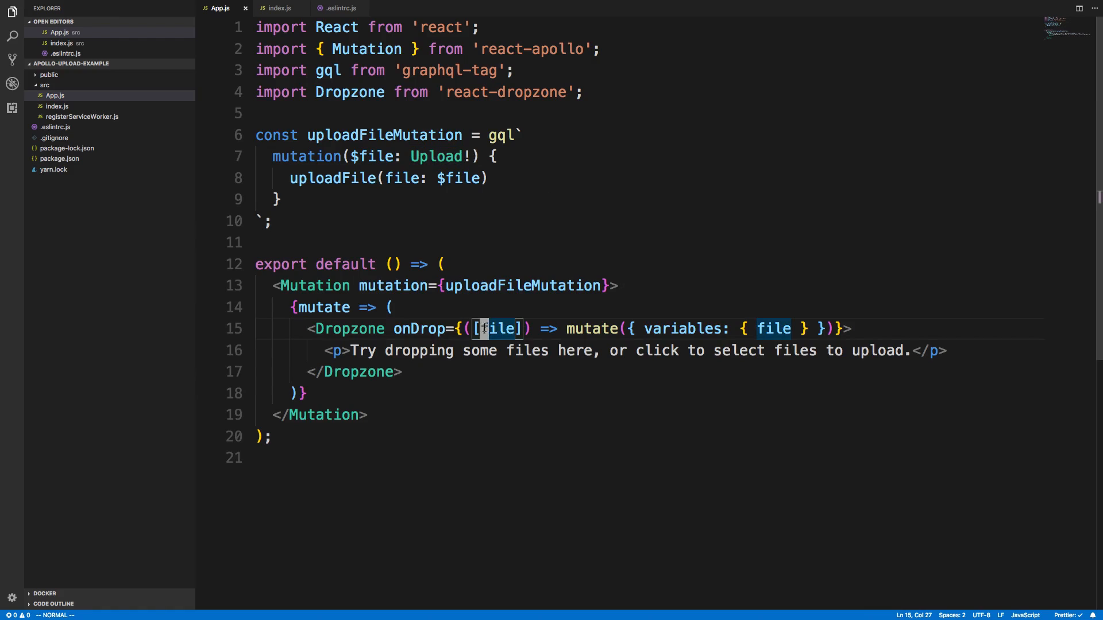
pyautogui.moveTo(774, 328)
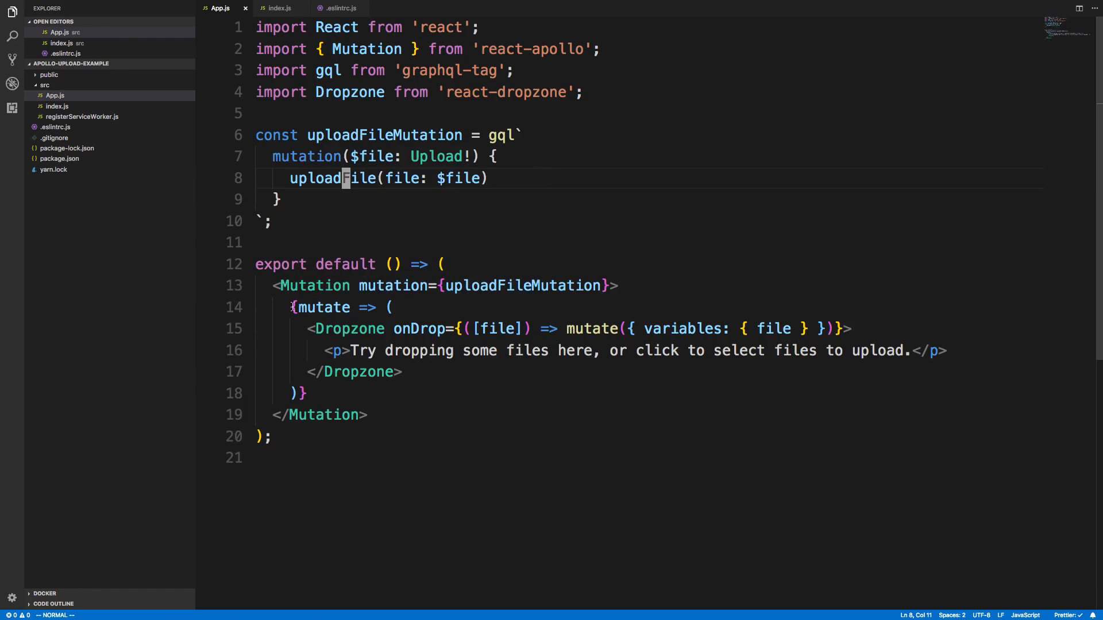
# Point out the uploadFile field in App.js's upload mutation.
pyautogui.click(294, 307)
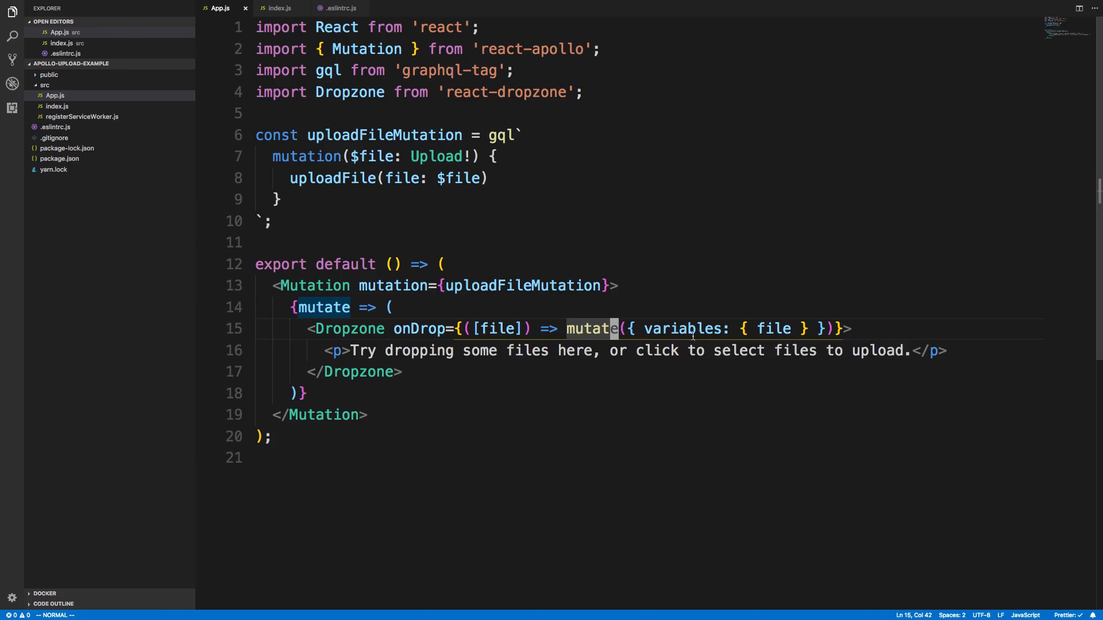
pyautogui.moveTo(683, 329)
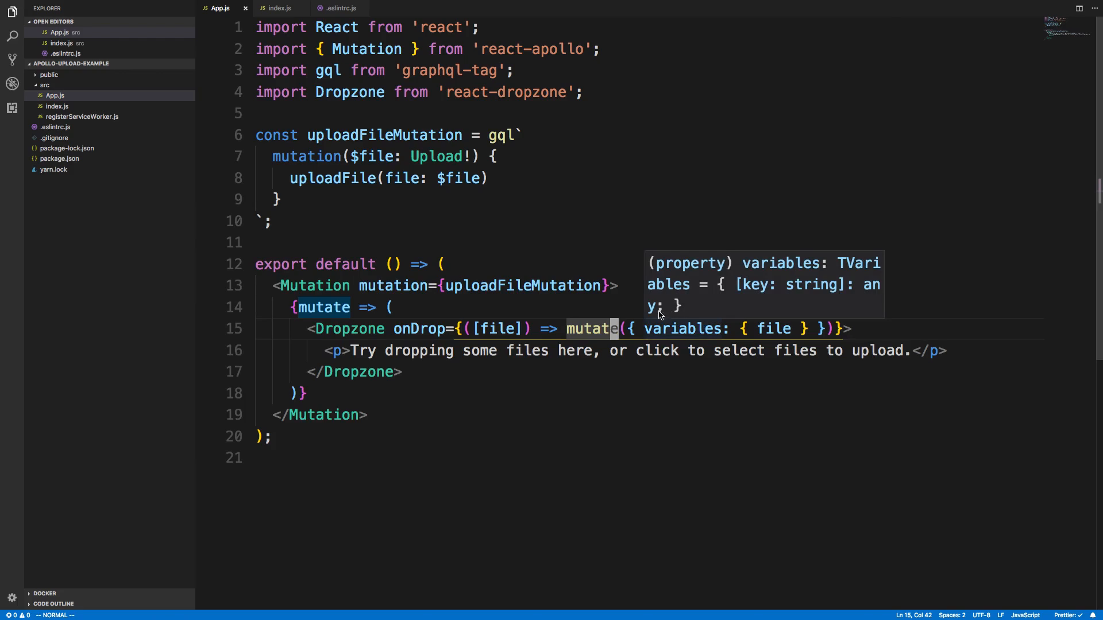
pyautogui.moveTo(583, 230)
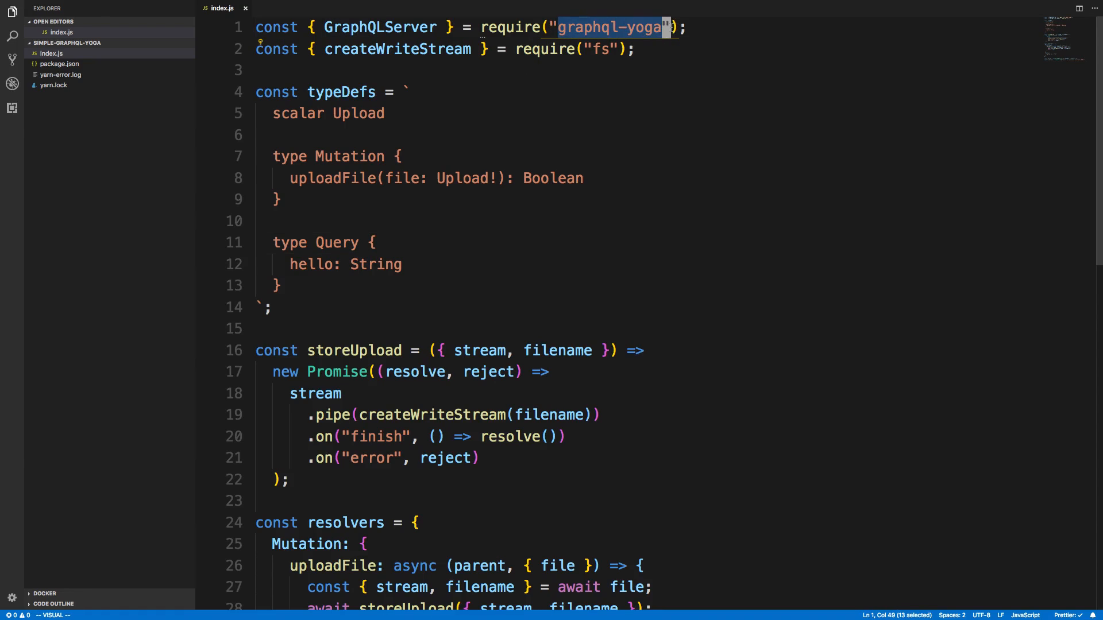
# Return to the running React App's file drop area in Chrome.
pyautogui.click(630, 50)
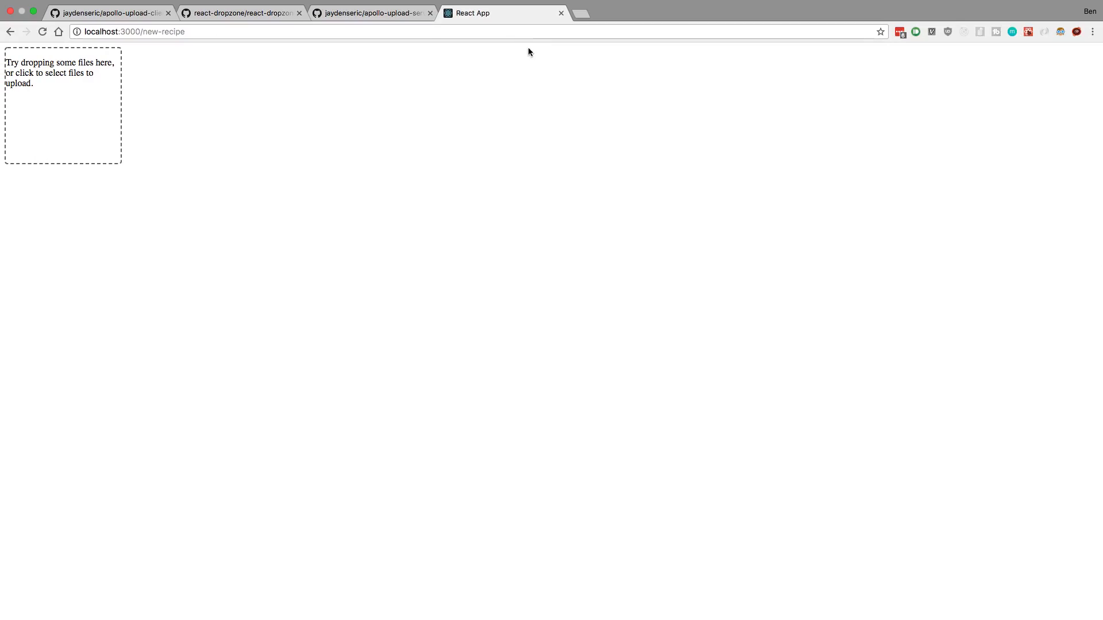
# Scroll the apollo-upload-server readme to its middleware options and Koa and Express examples.
pyautogui.click(370, 12)
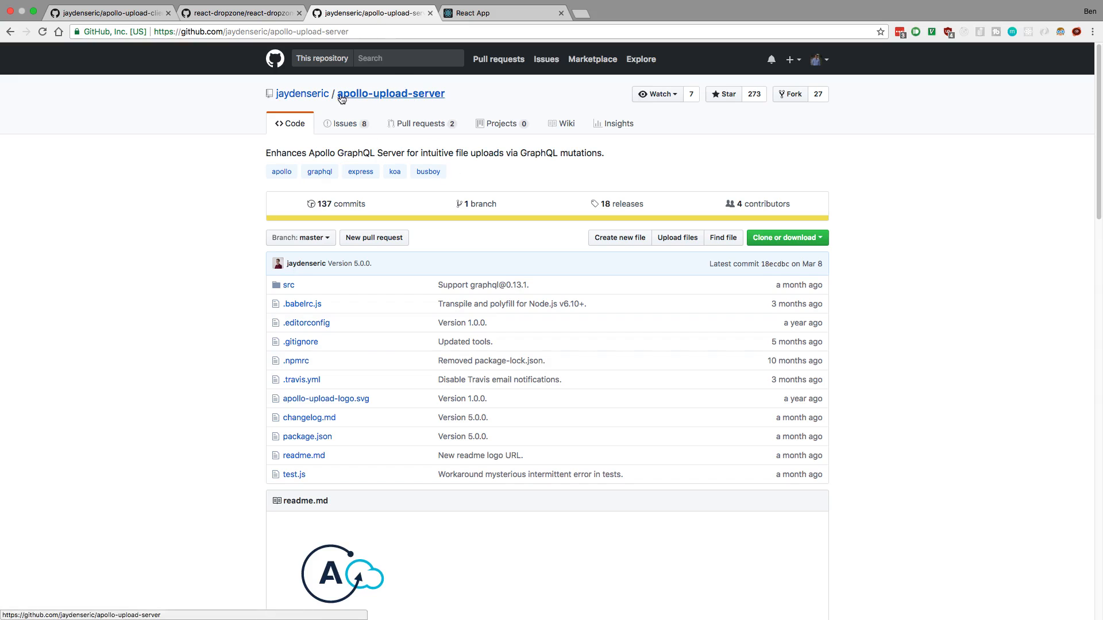
pyautogui.moveTo(506, 110)
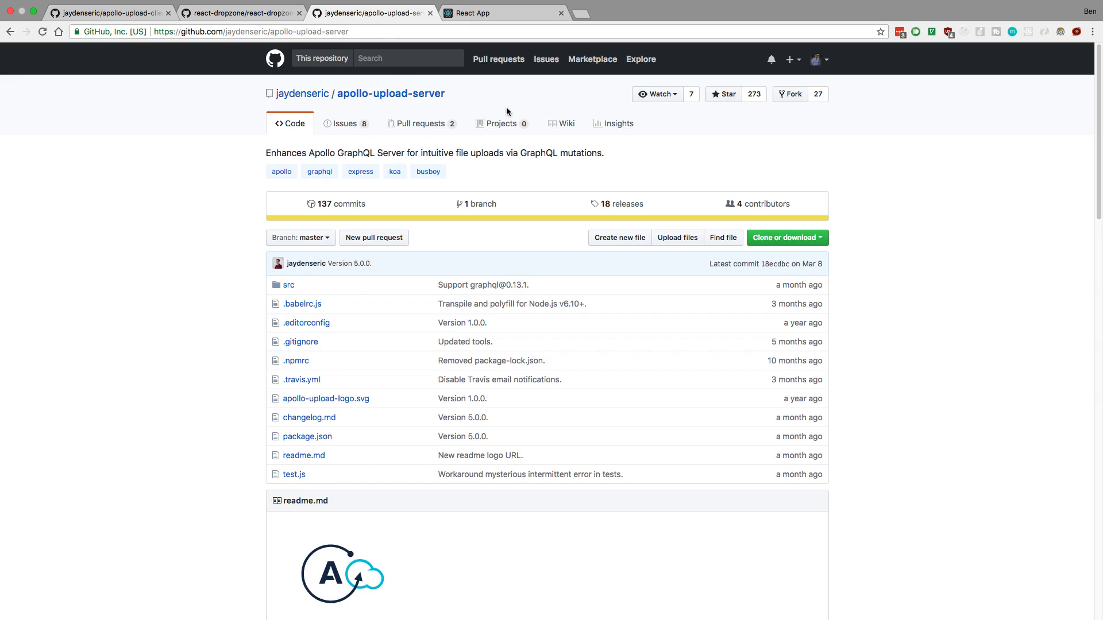
pyautogui.scroll(-3)
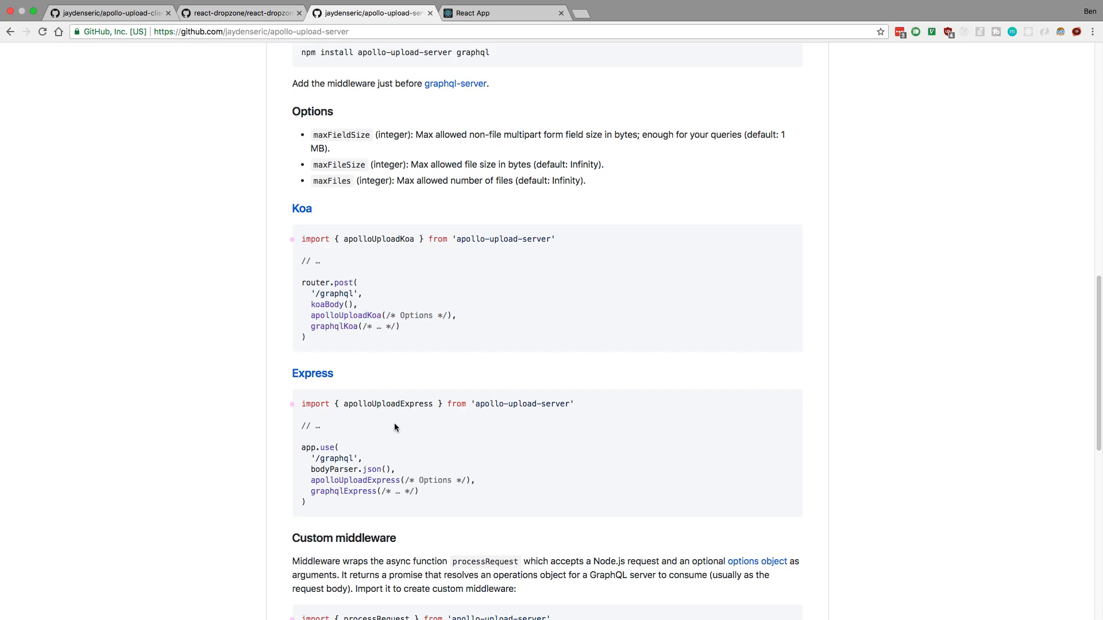
pyautogui.moveTo(258, 264)
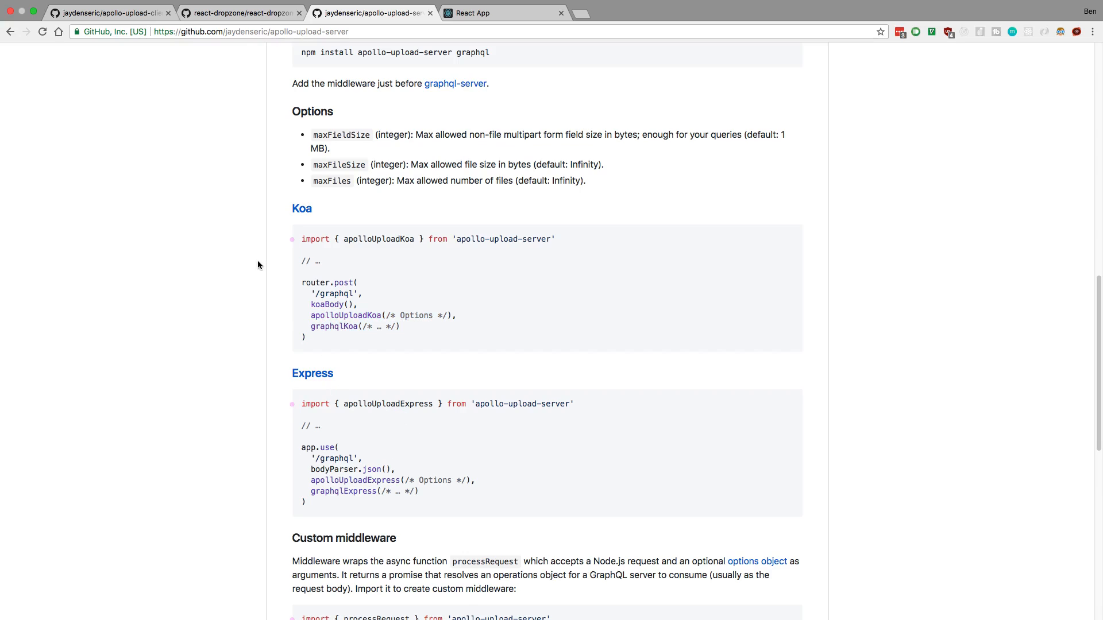
pyautogui.scroll(-3)
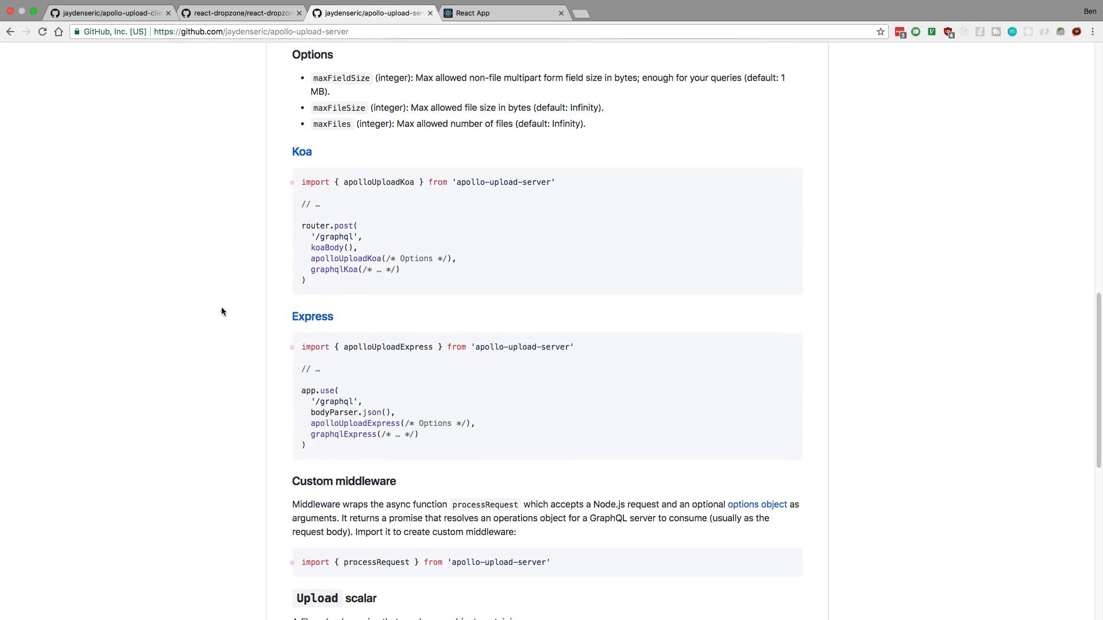
pyautogui.scroll(-3)
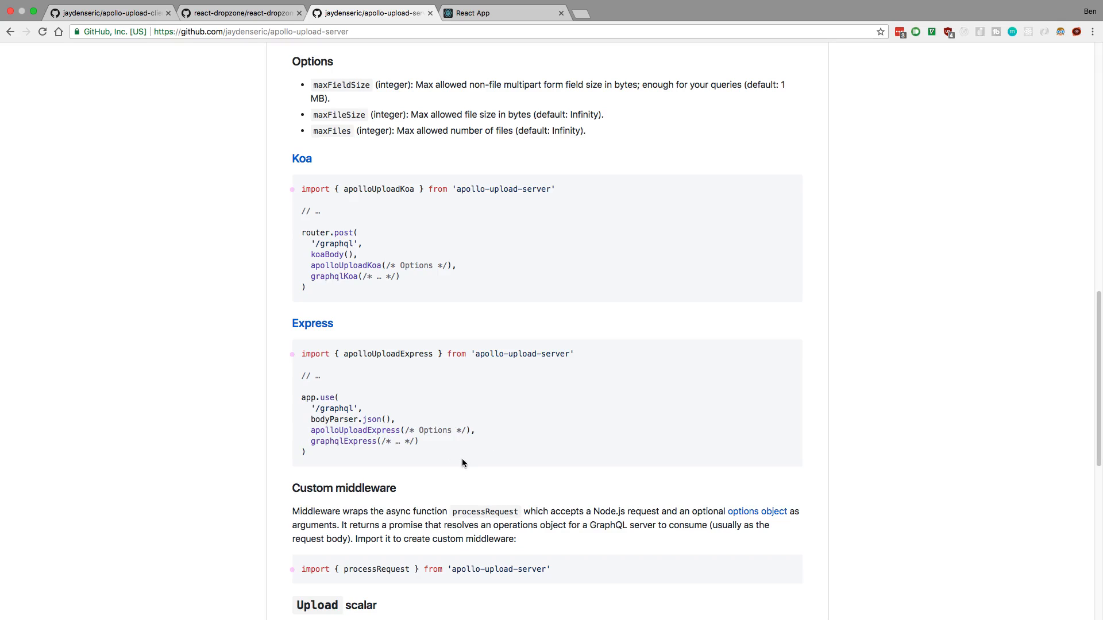
pyautogui.moveTo(461, 407)
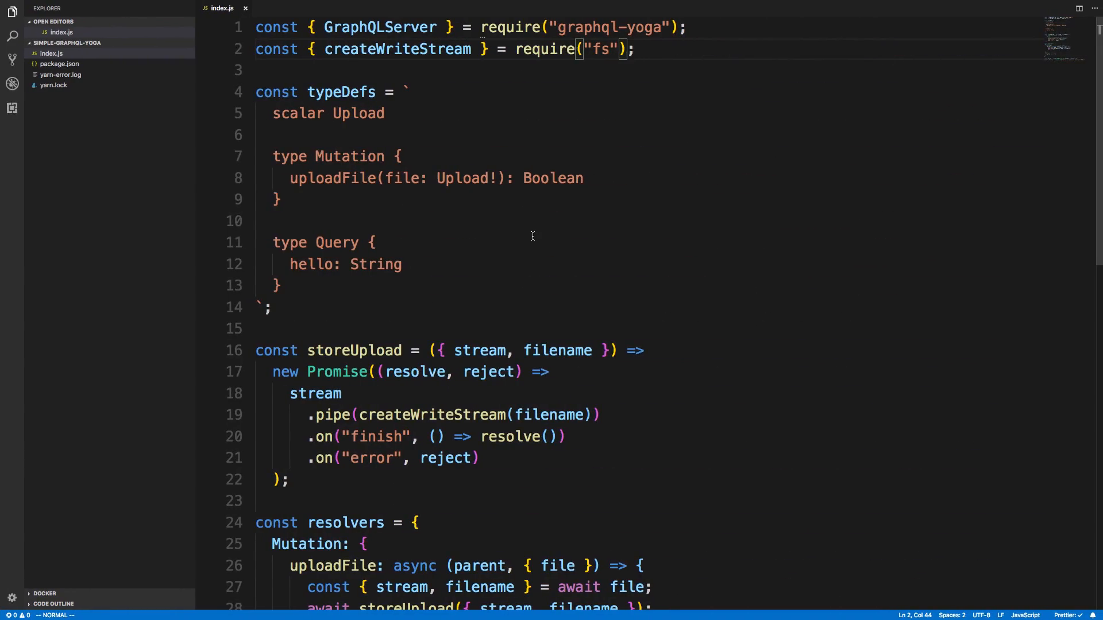
pyautogui.moveTo(524, 260)
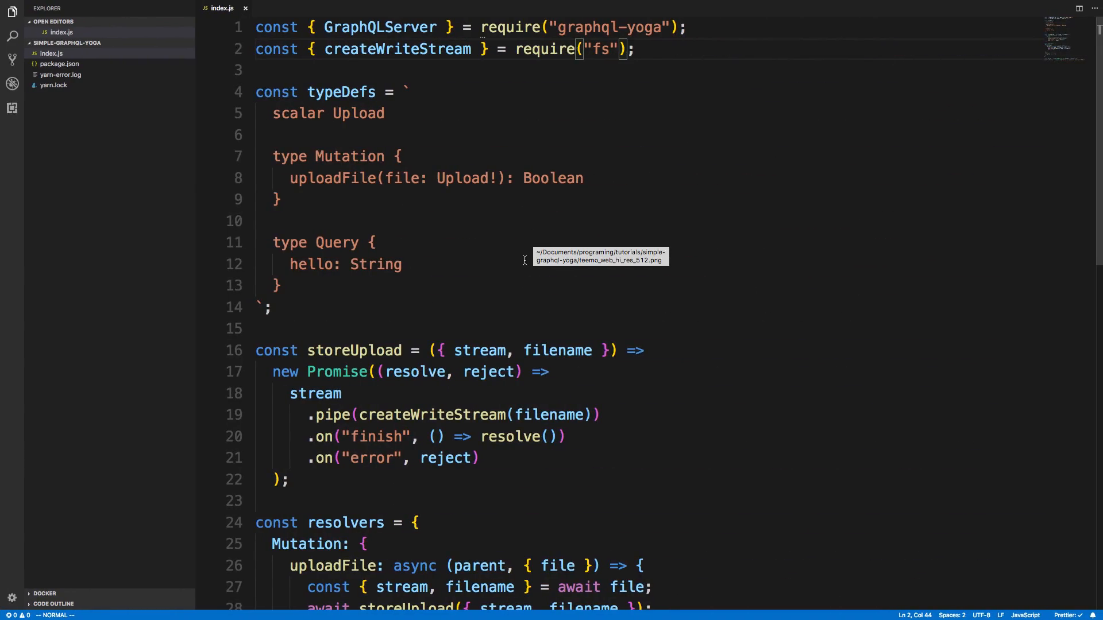
pyautogui.doubleClick(341, 92)
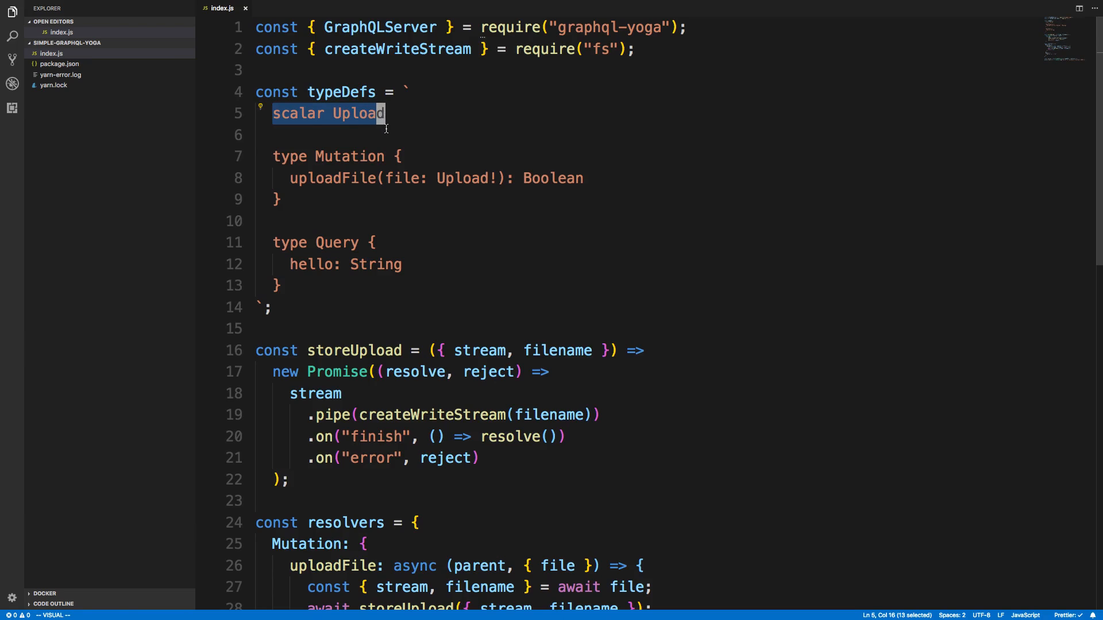
pyautogui.press('Escape')
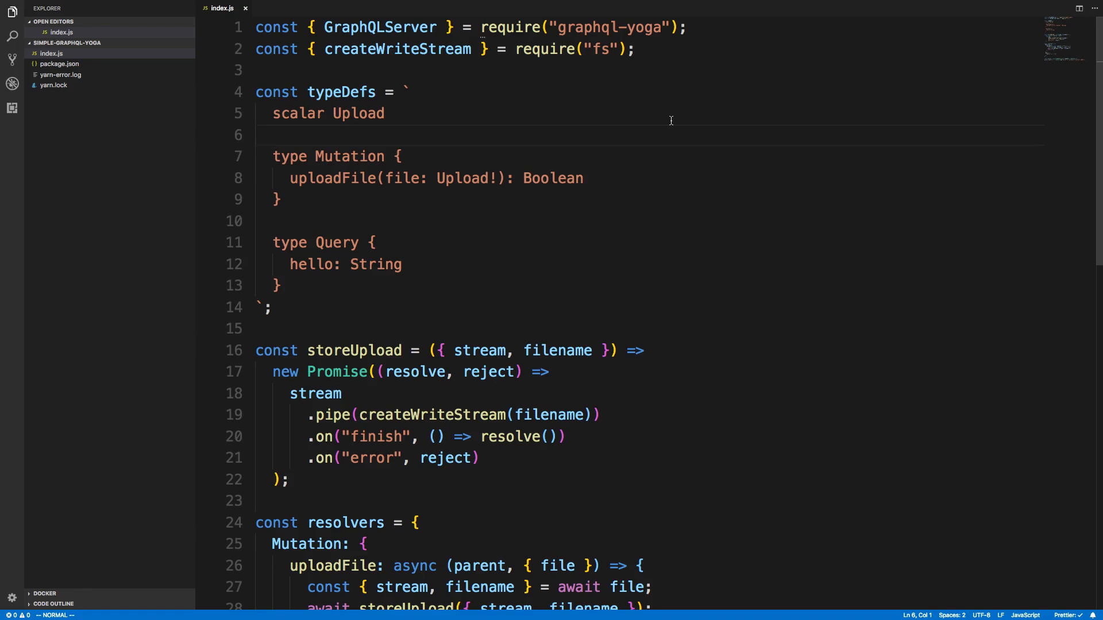
pyautogui.moveTo(450, 187)
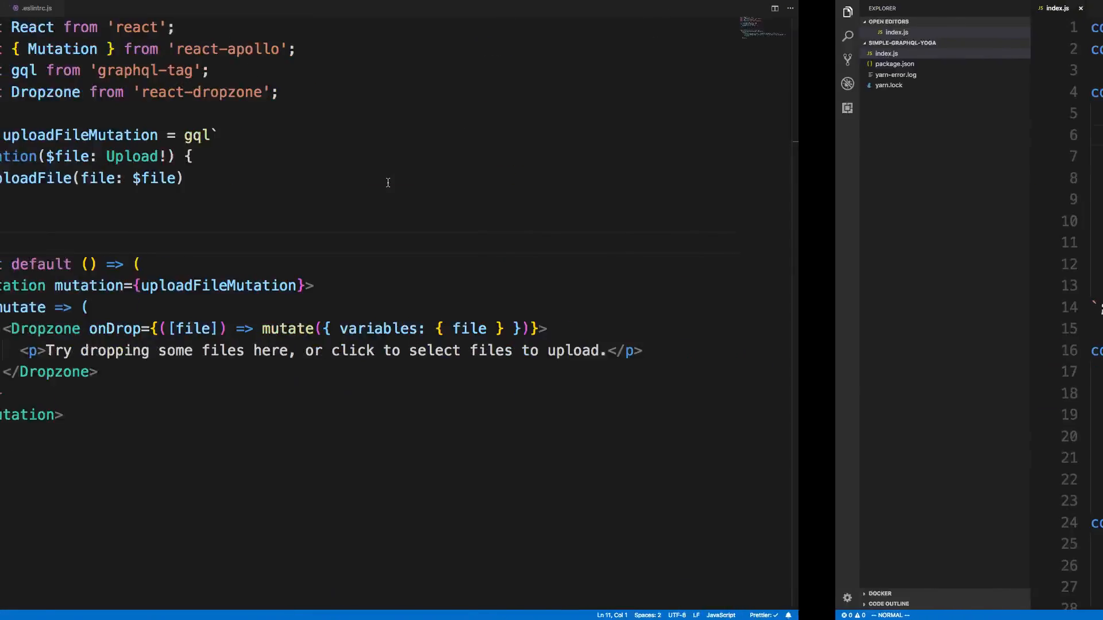
pyautogui.doubleClick(435, 156)
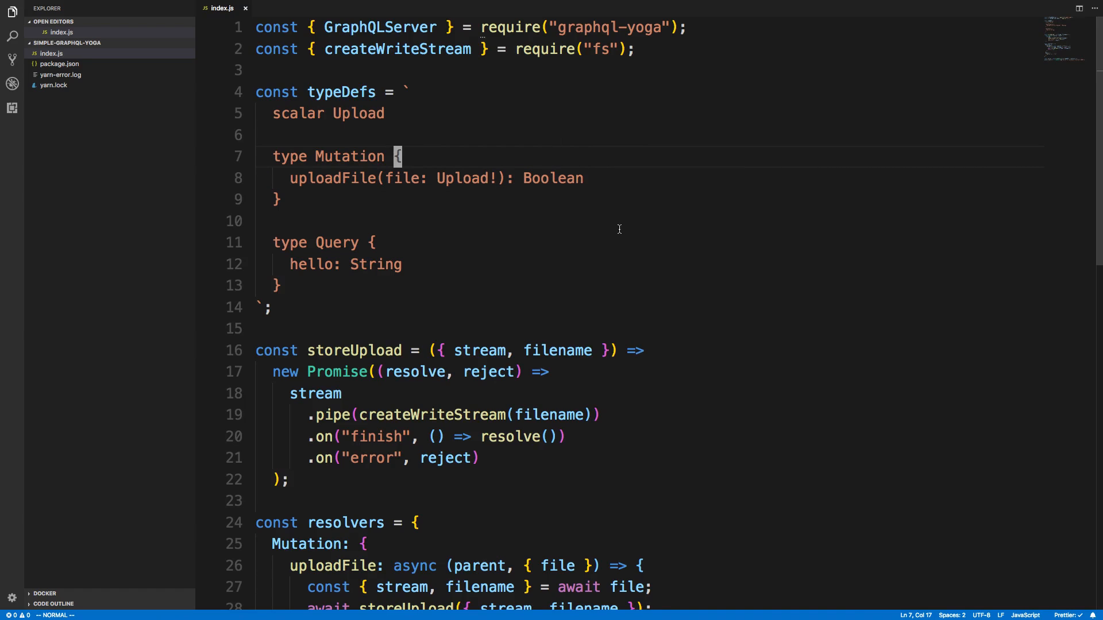
pyautogui.scroll(-3)
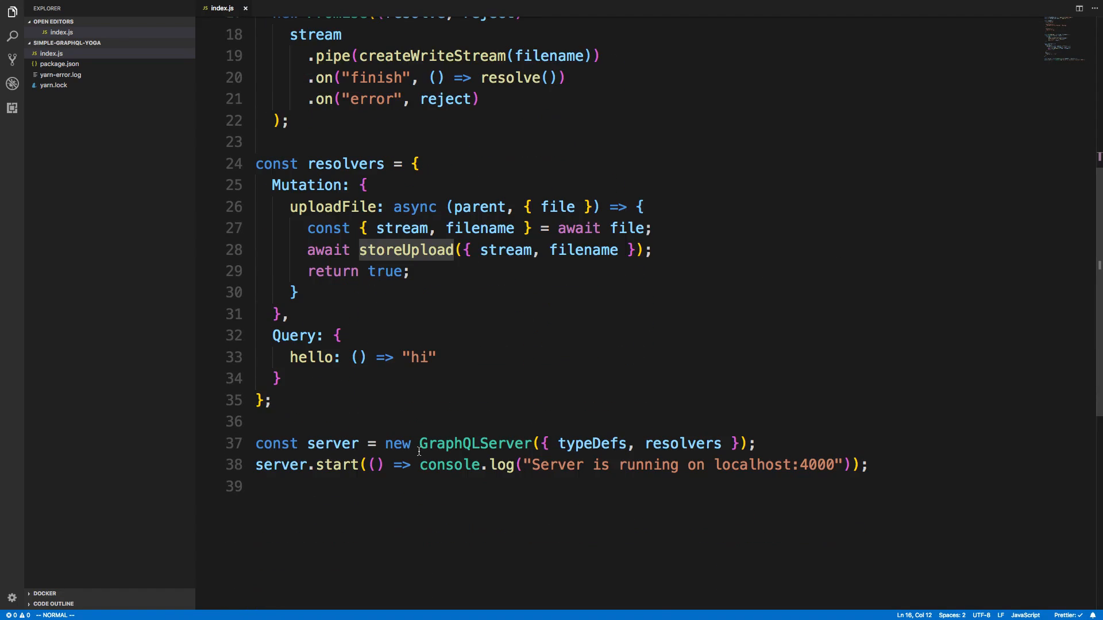
pyautogui.moveTo(435, 435)
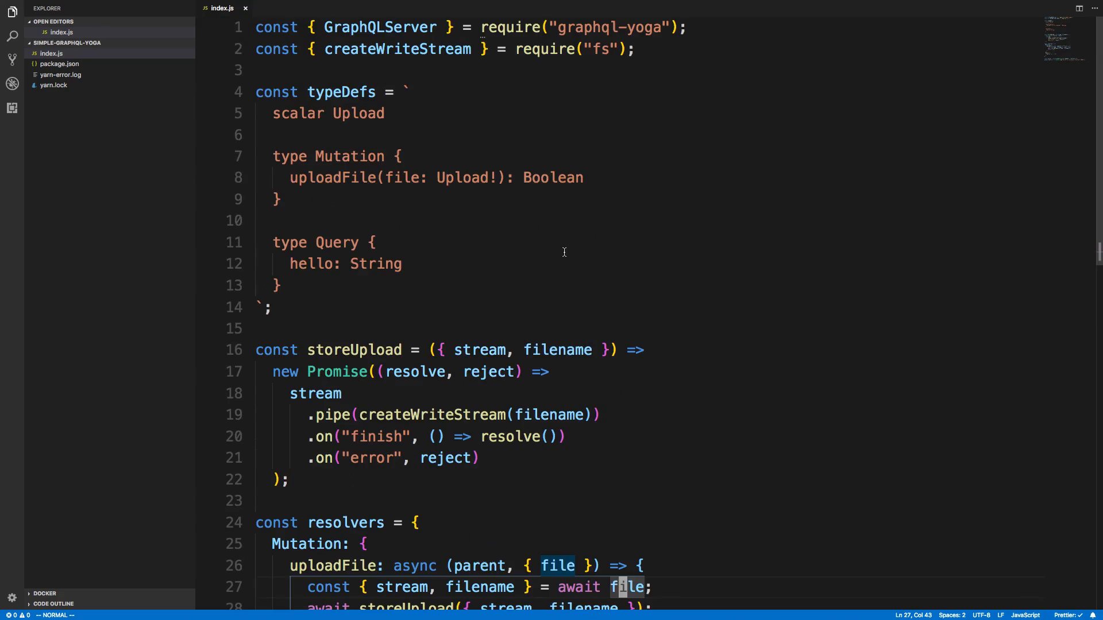
pyautogui.scroll(-3)
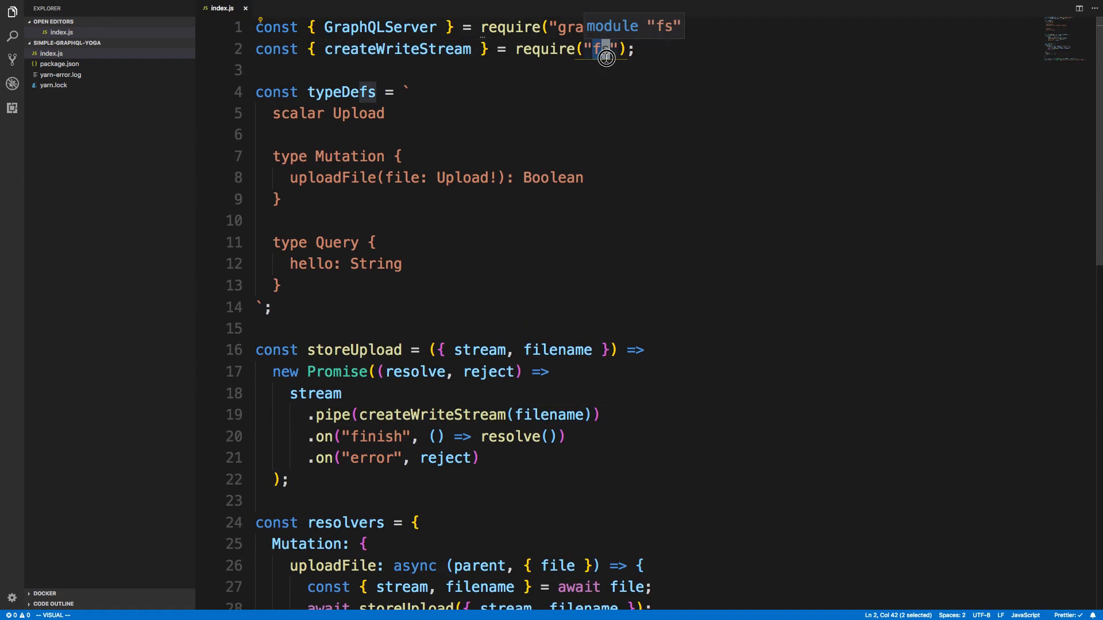
pyautogui.click(599, 50)
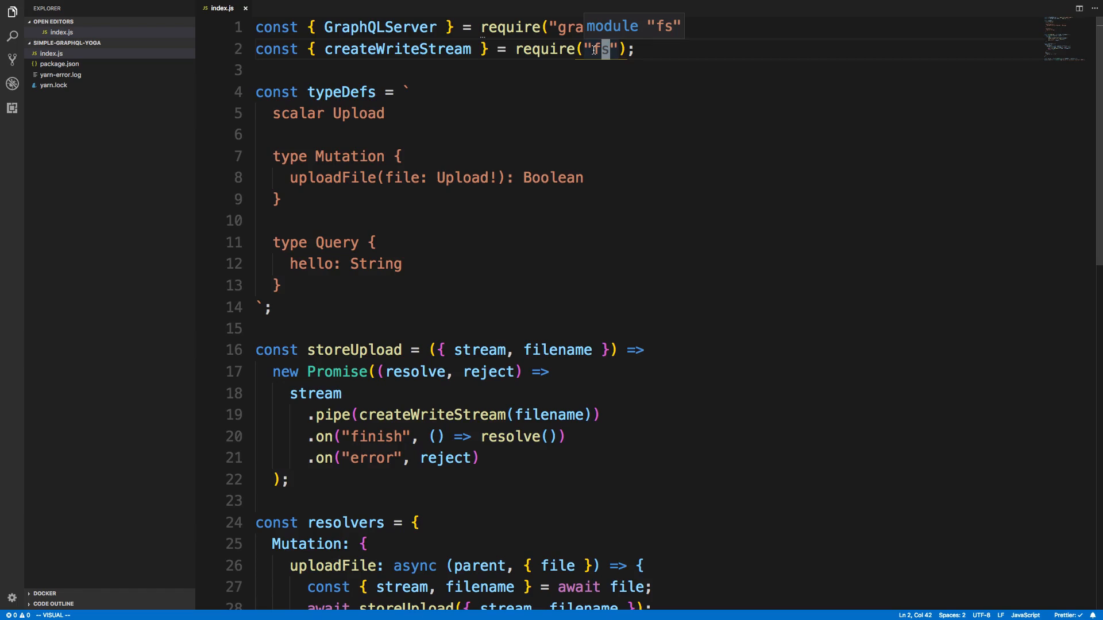
pyautogui.moveTo(669, 79)
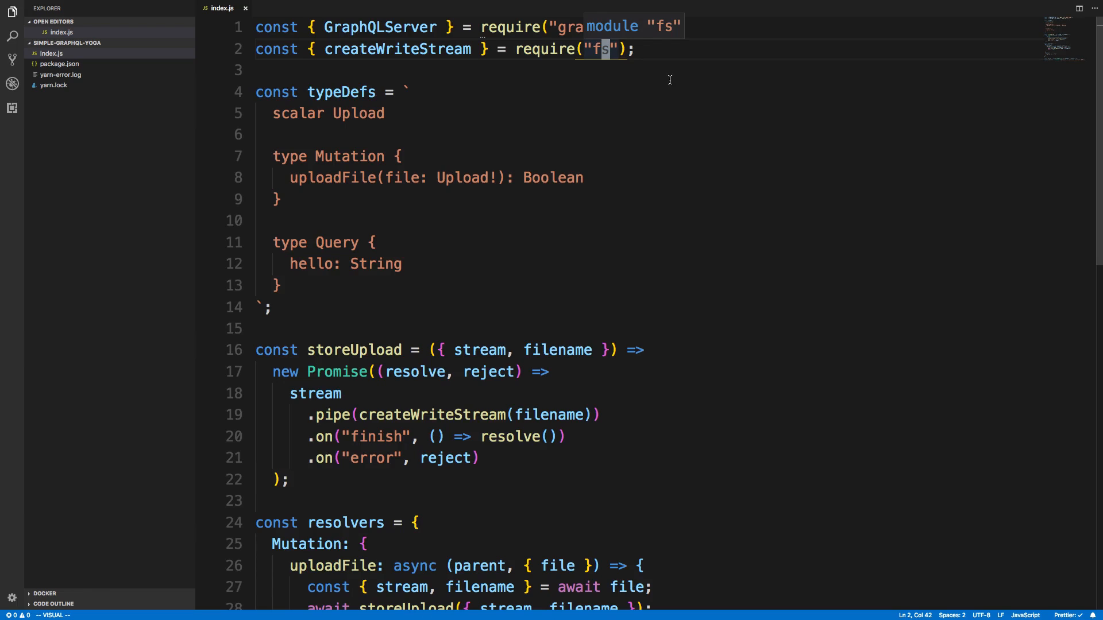
pyautogui.click(59, 63)
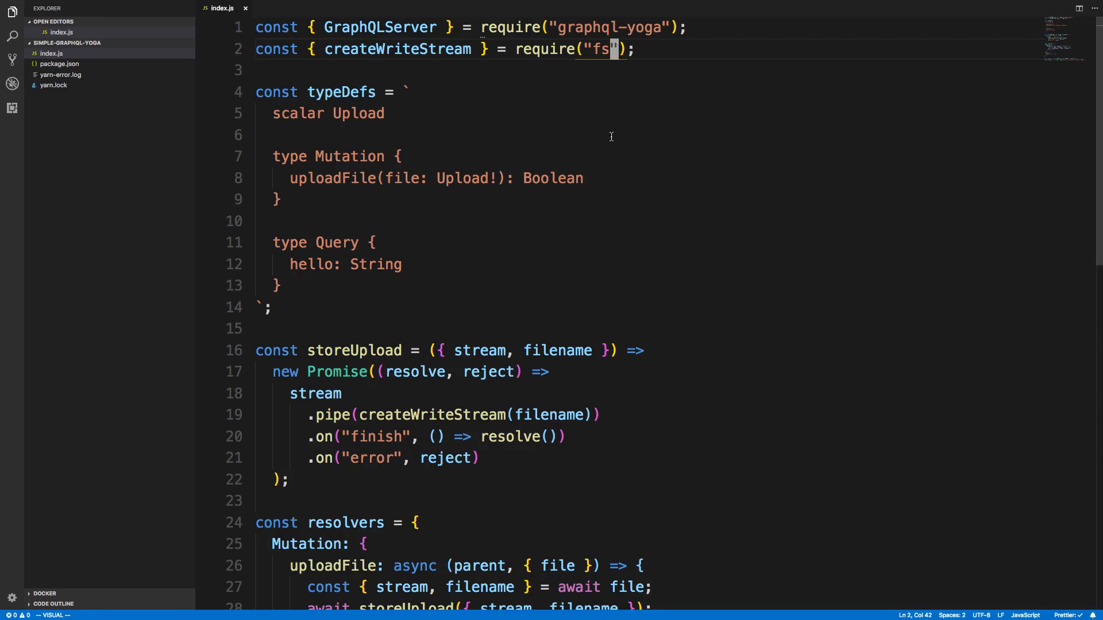
pyautogui.scroll(-3)
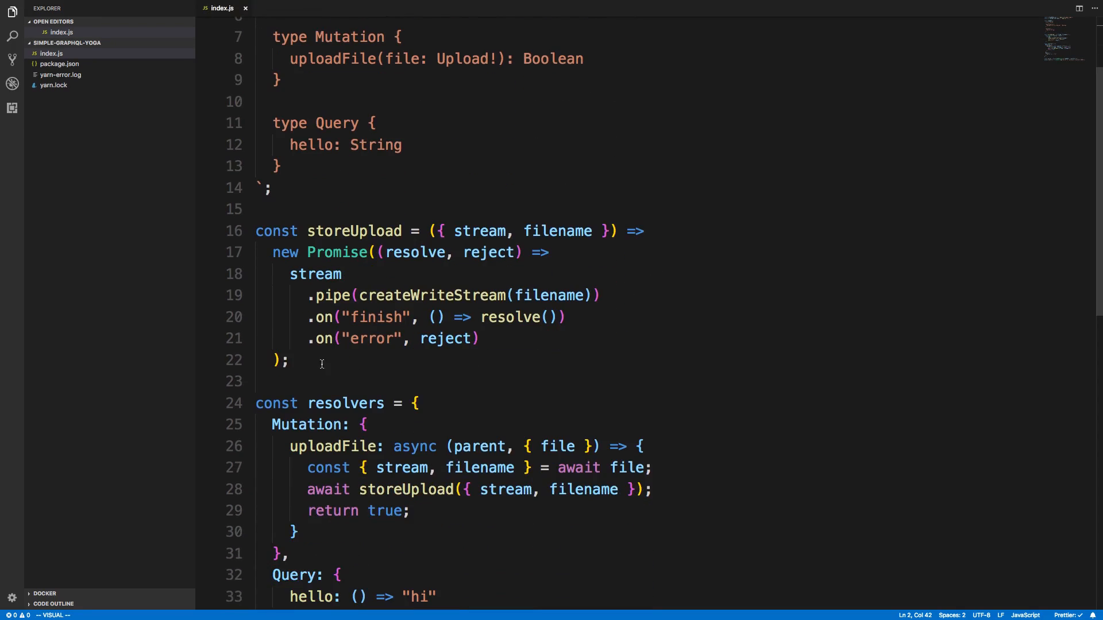
pyautogui.moveTo(256, 231); pyautogui.dragTo(288, 360)
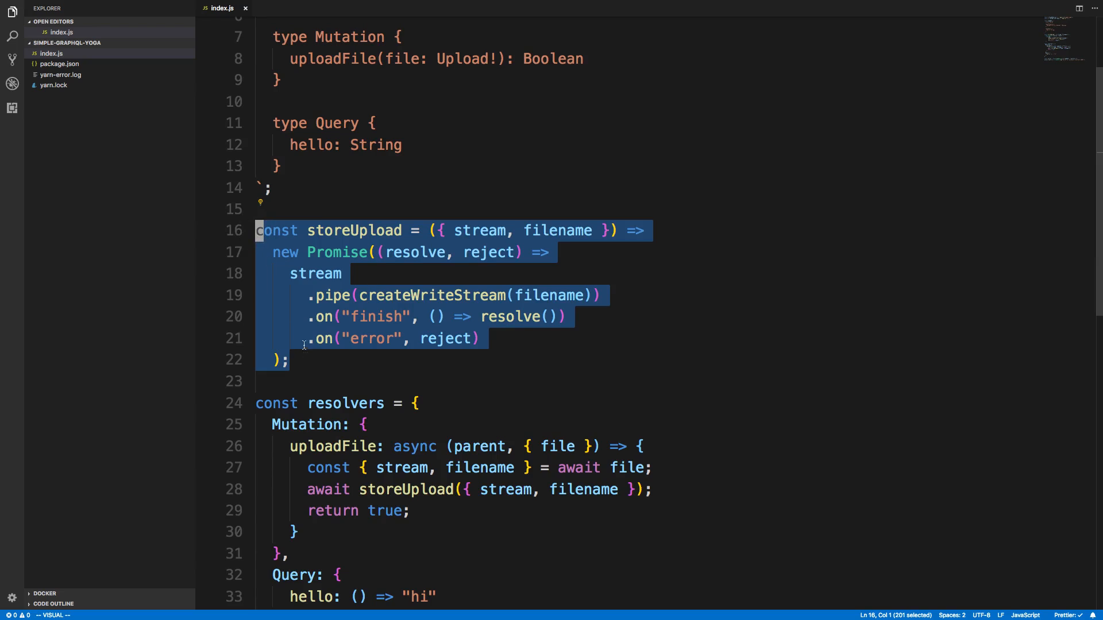
pyautogui.press('Escape')
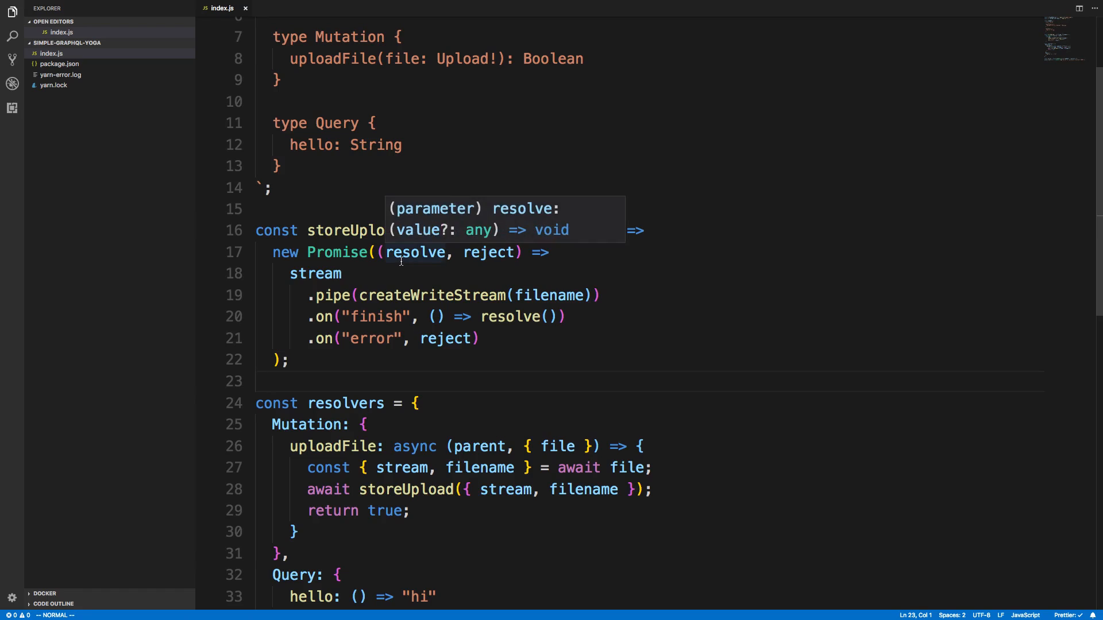
pyautogui.click(415, 252)
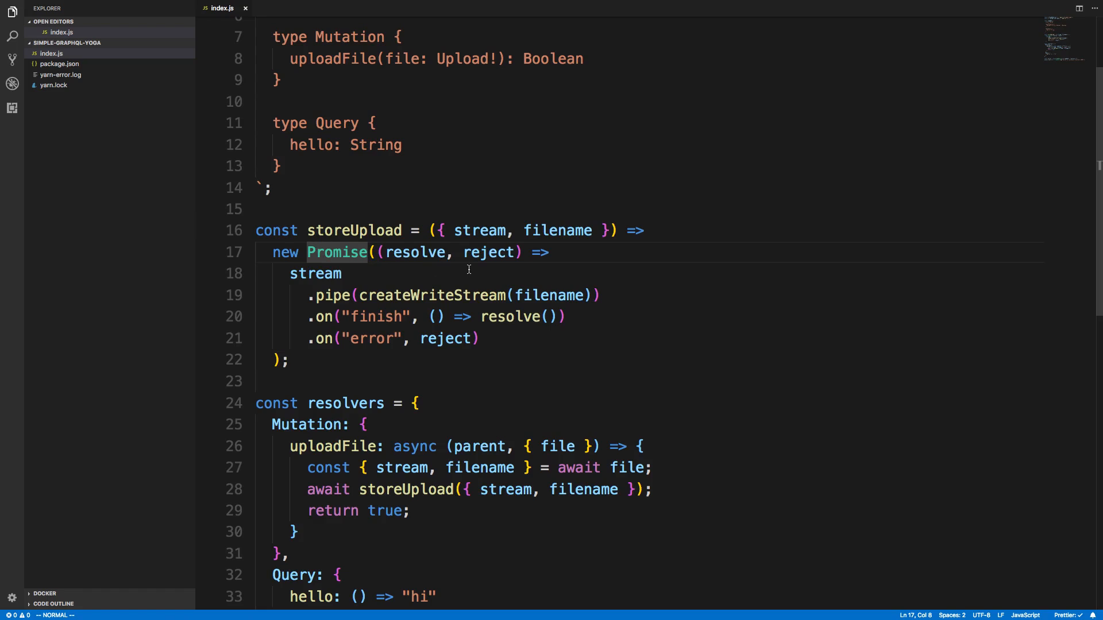
pyautogui.moveTo(333, 505)
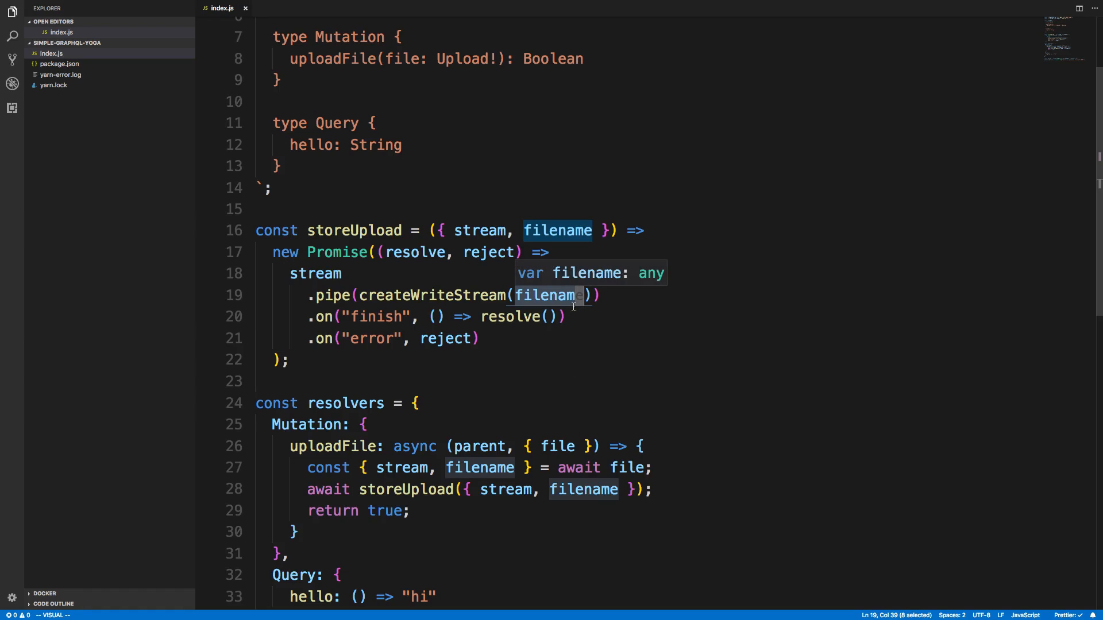
pyautogui.write('+ ""')
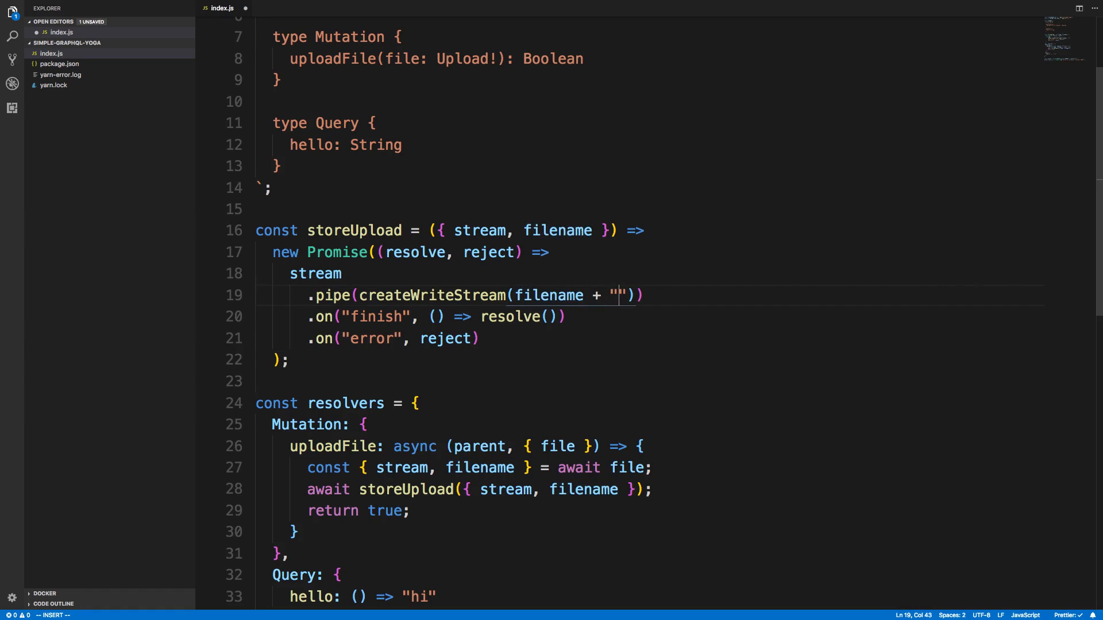
pyautogui.write('asdjfla')
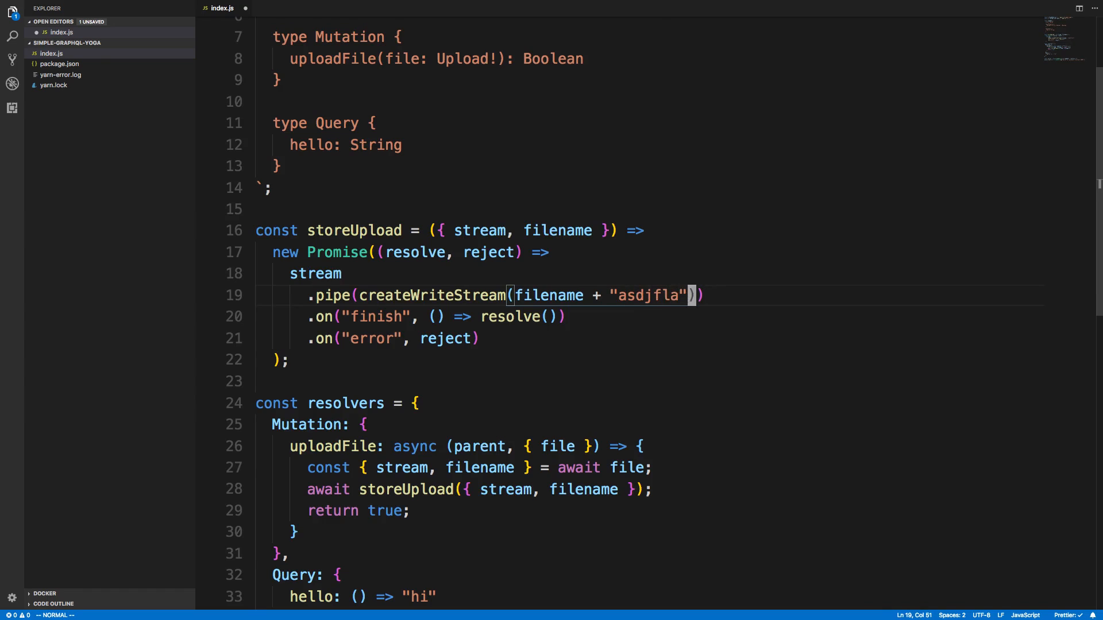
pyautogui.write('.pnmg')
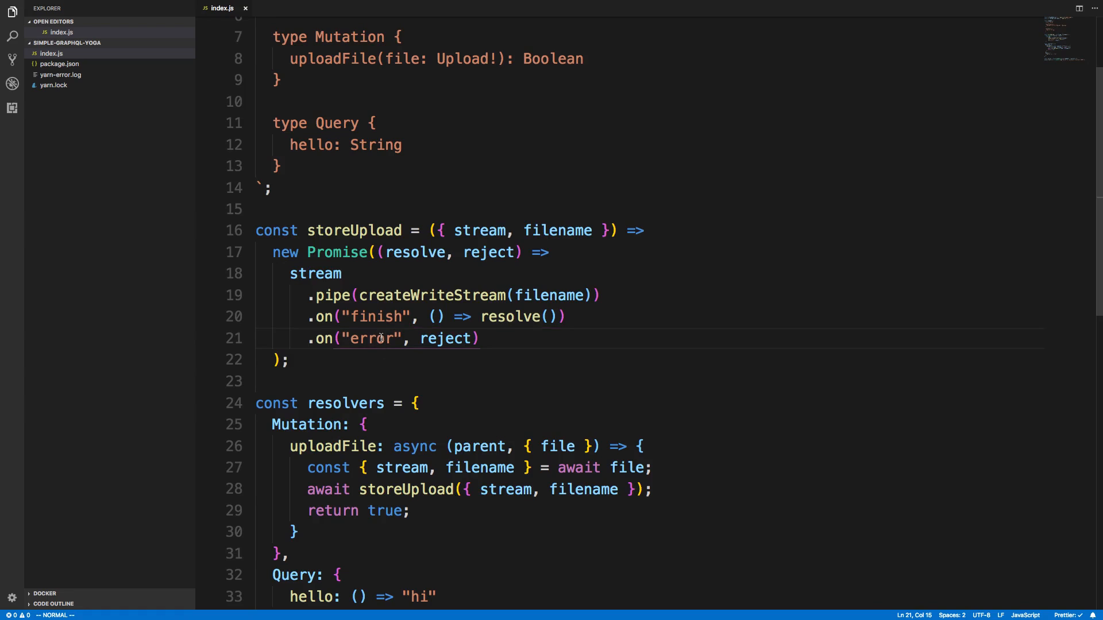
pyautogui.doubleClick(444, 338)
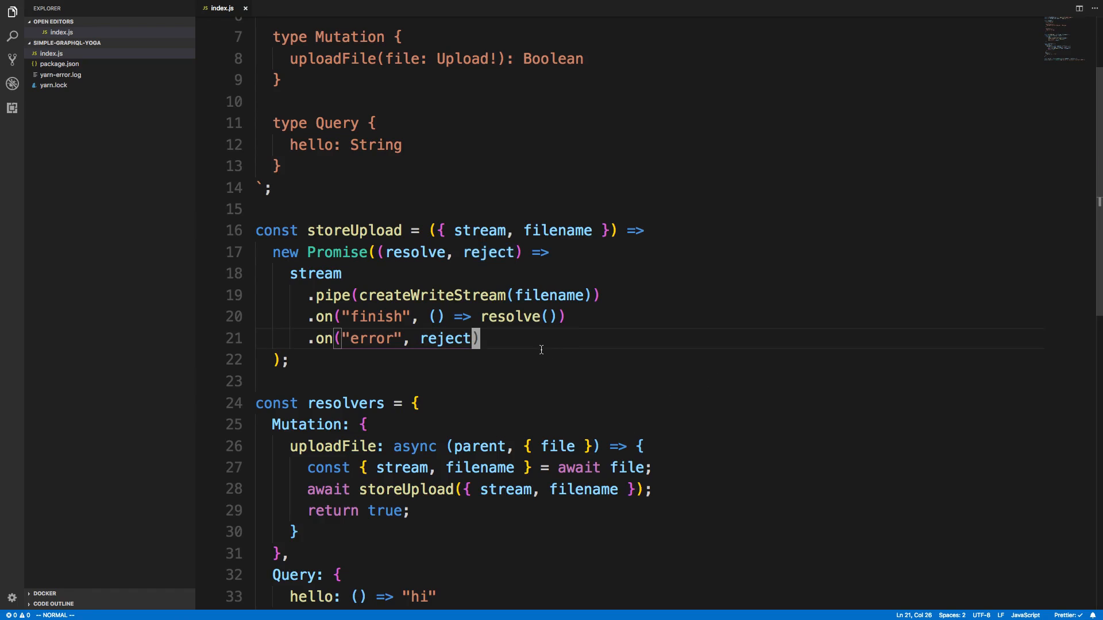
# Scroll index.js to the uploadFile resolver calling storeUpload with stream and filename.
pyautogui.scroll(-3)
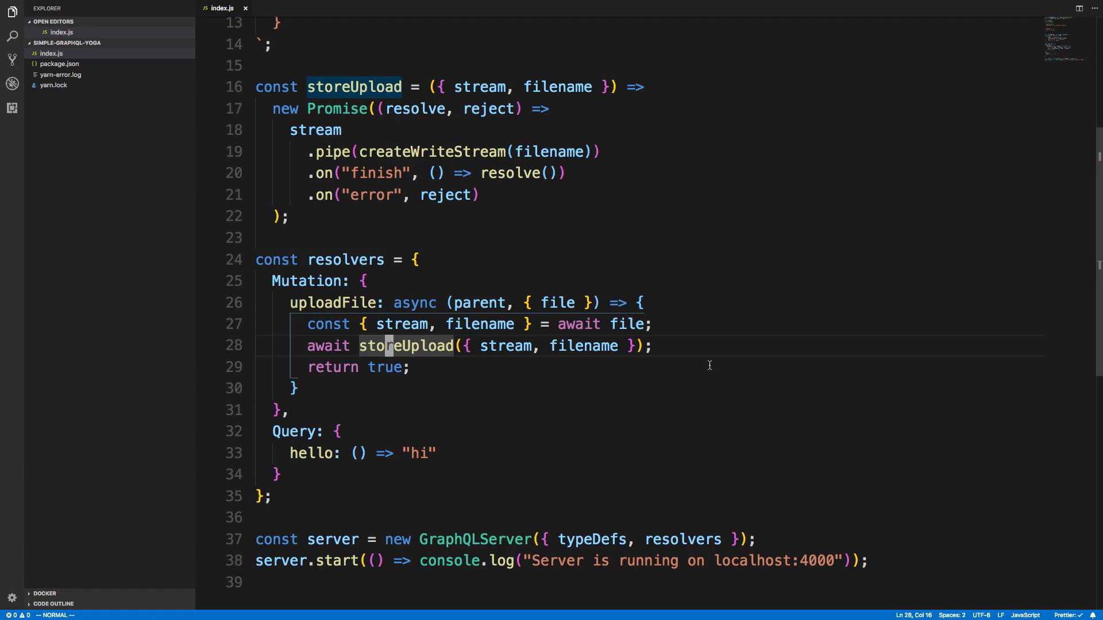
pyautogui.moveTo(645, 495)
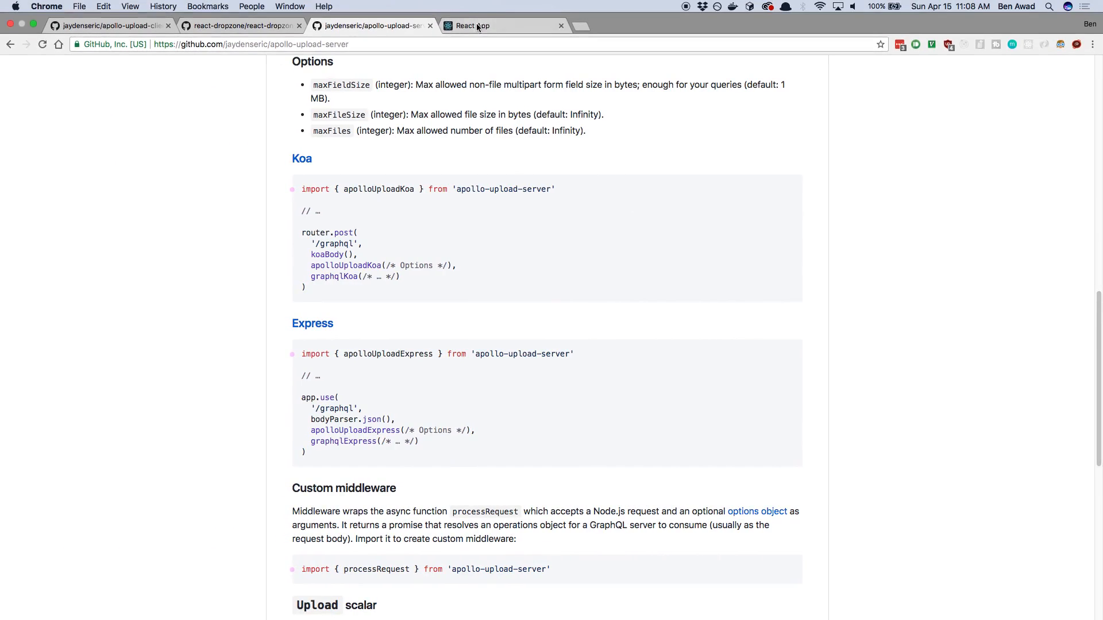
# Drop teemo_web_hi_res_512.png from the Desktop into the React App's Dropzone.
pyautogui.click(504, 25)
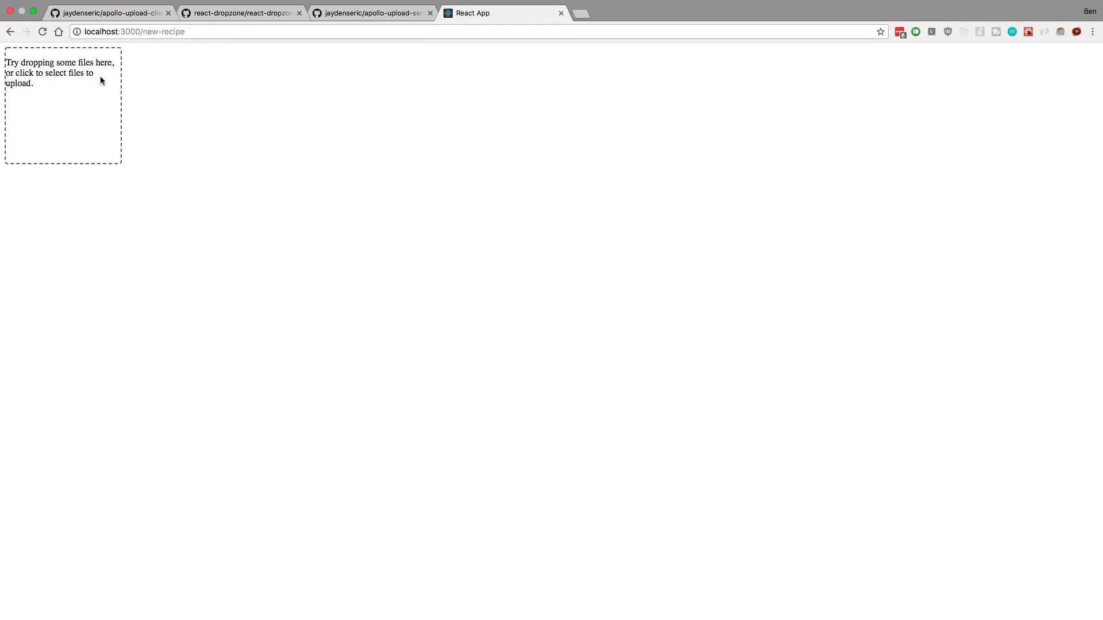
pyautogui.click(62, 73)
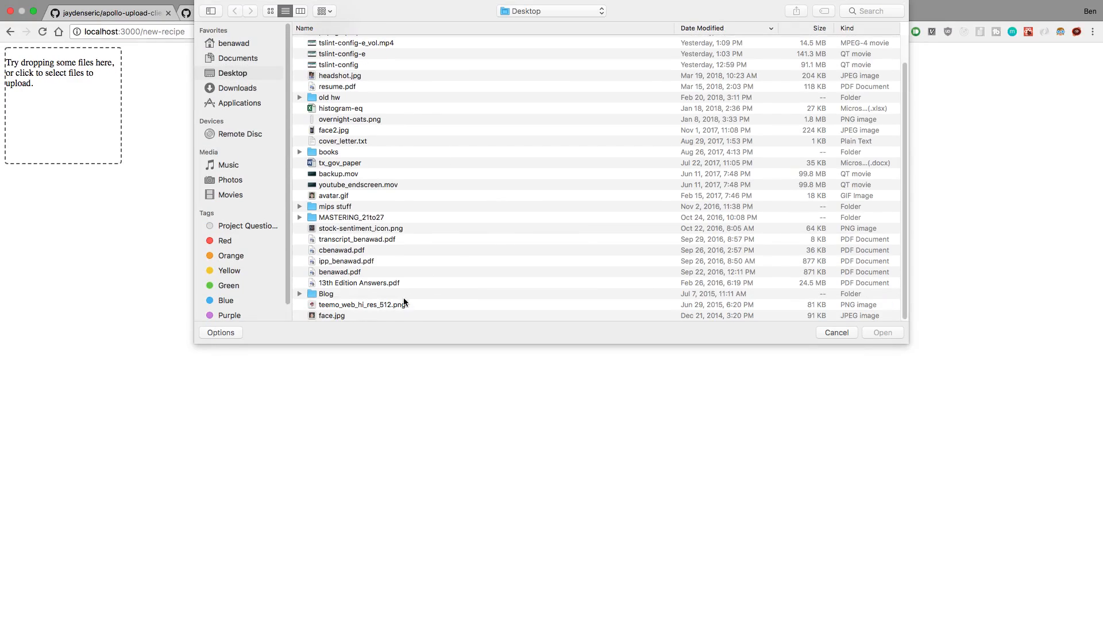
pyautogui.click(835, 332)
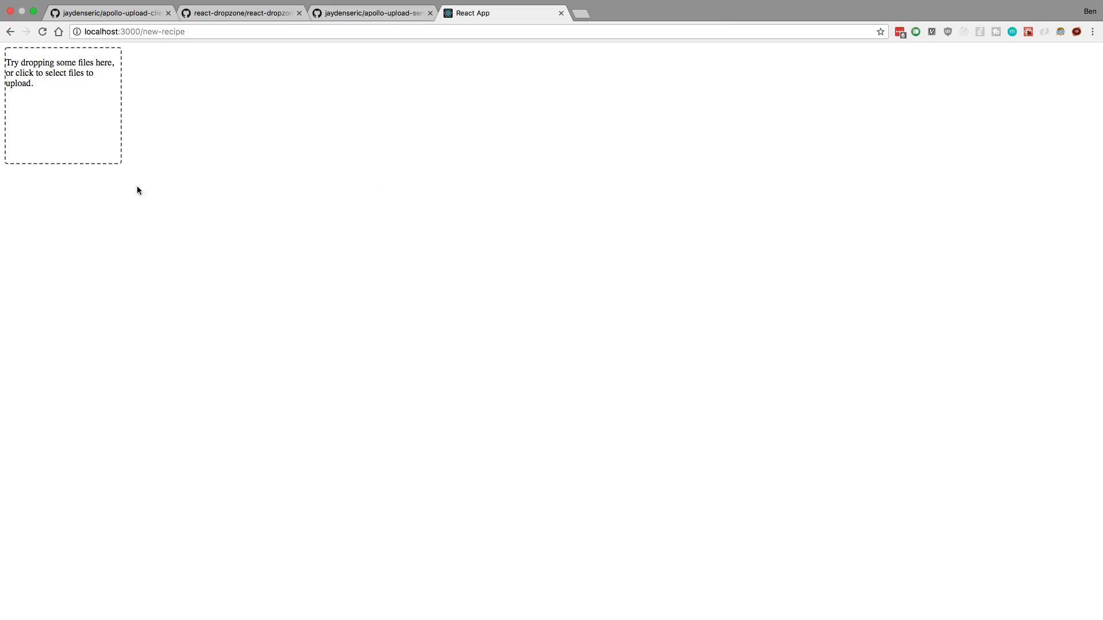
pyautogui.moveTo(223, 170)
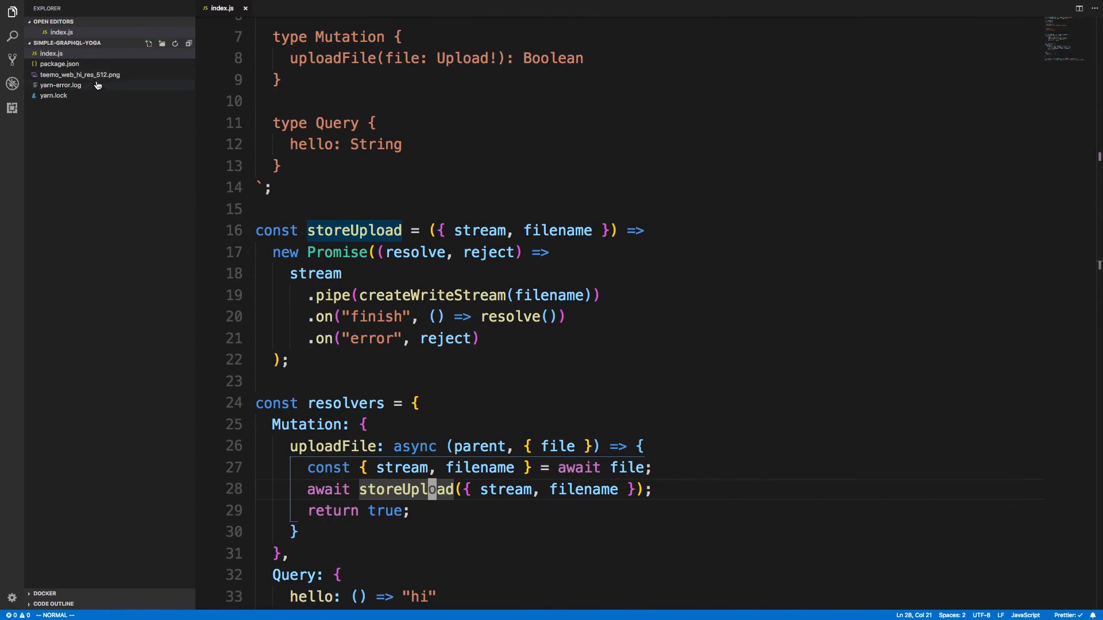
# Preview the saved teemo_web_hi_res_512.png in the server project, then return to index.js.
pyautogui.click(81, 75)
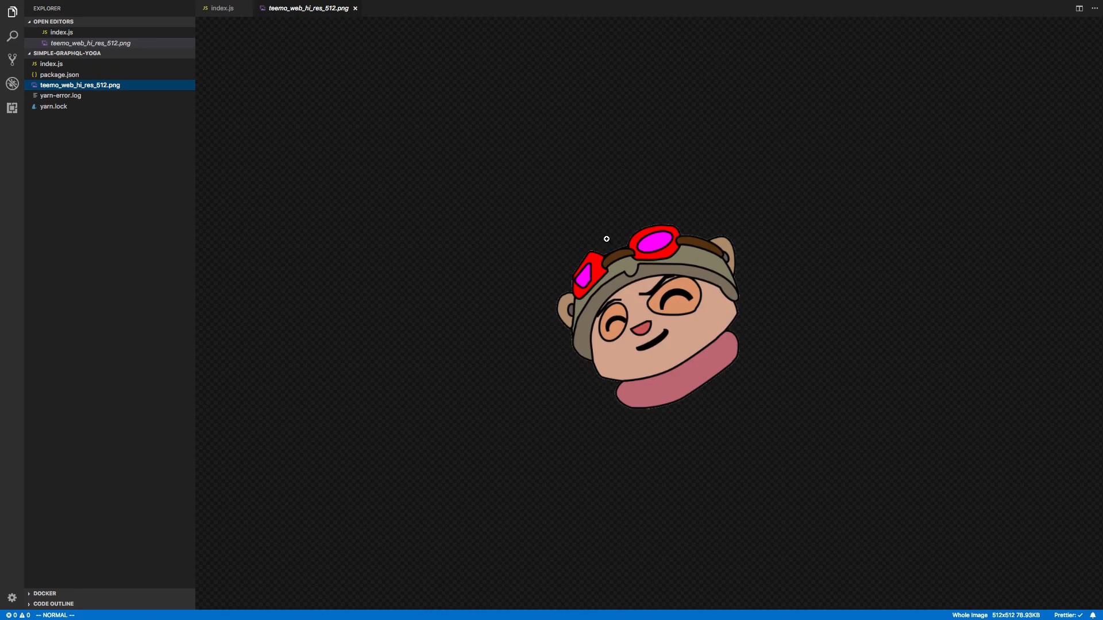
pyautogui.moveTo(443, 222)
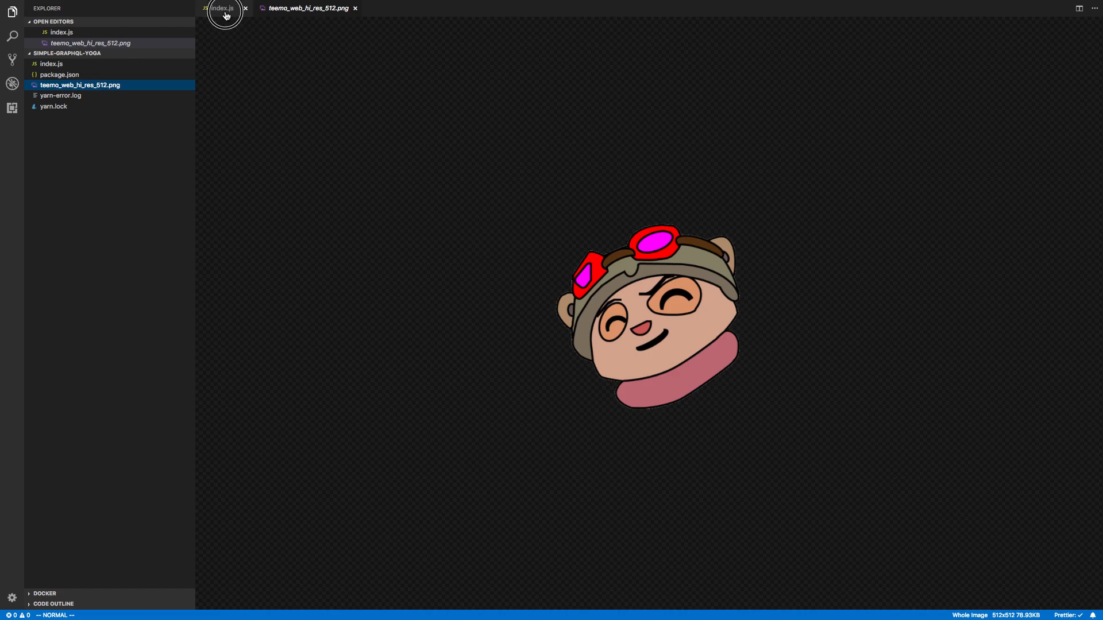
pyautogui.click(221, 8)
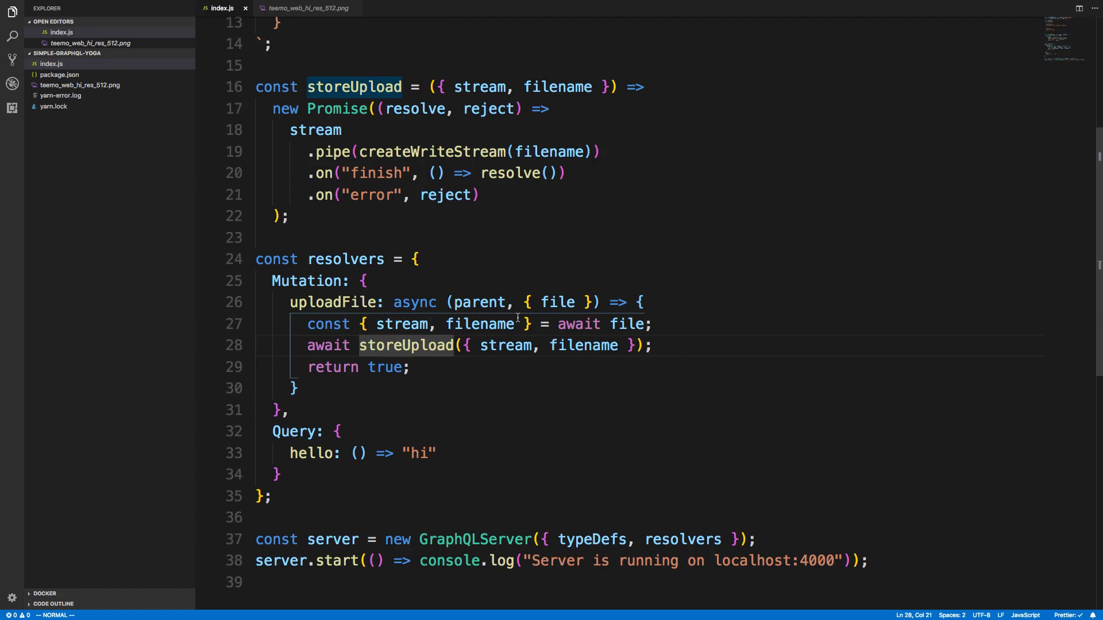
pyautogui.scroll(3)
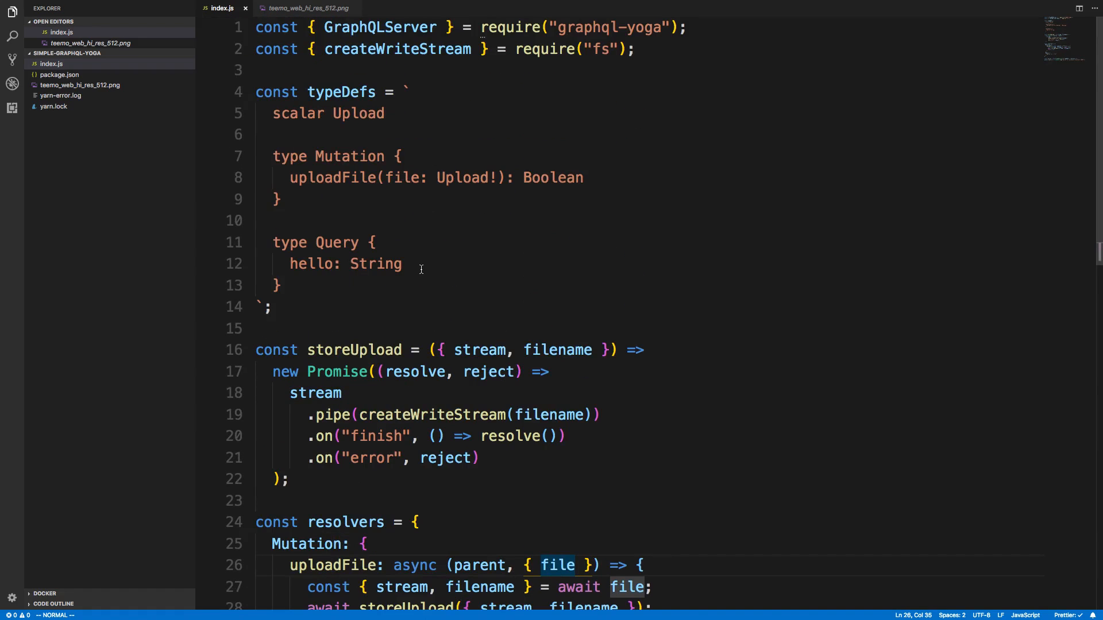
pyautogui.moveTo(437, 191)
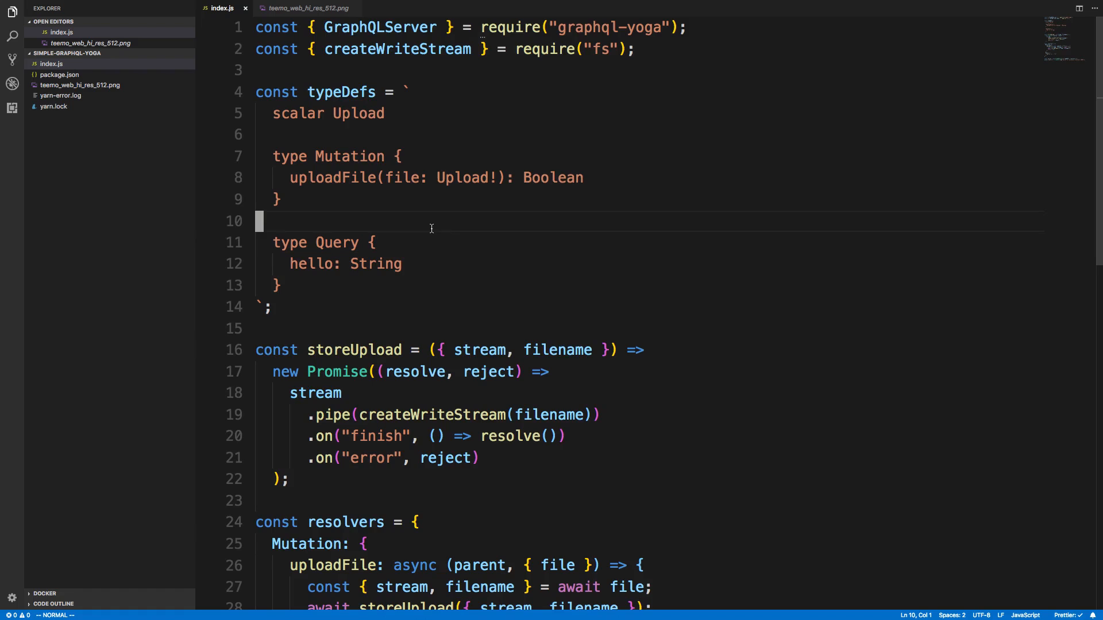
pyautogui.moveTo(435, 223)
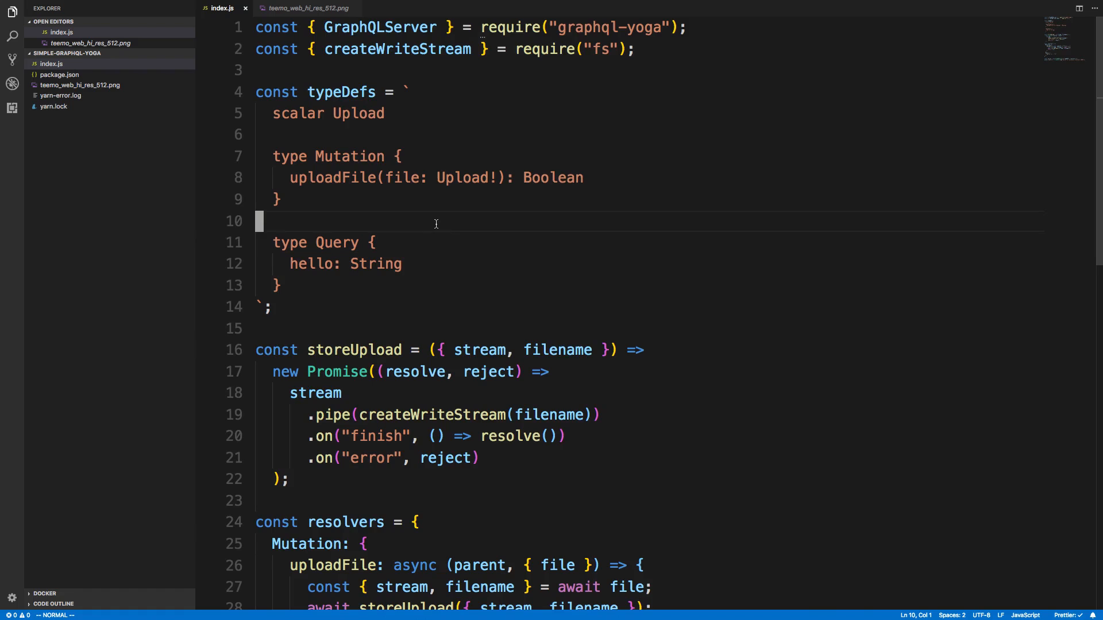